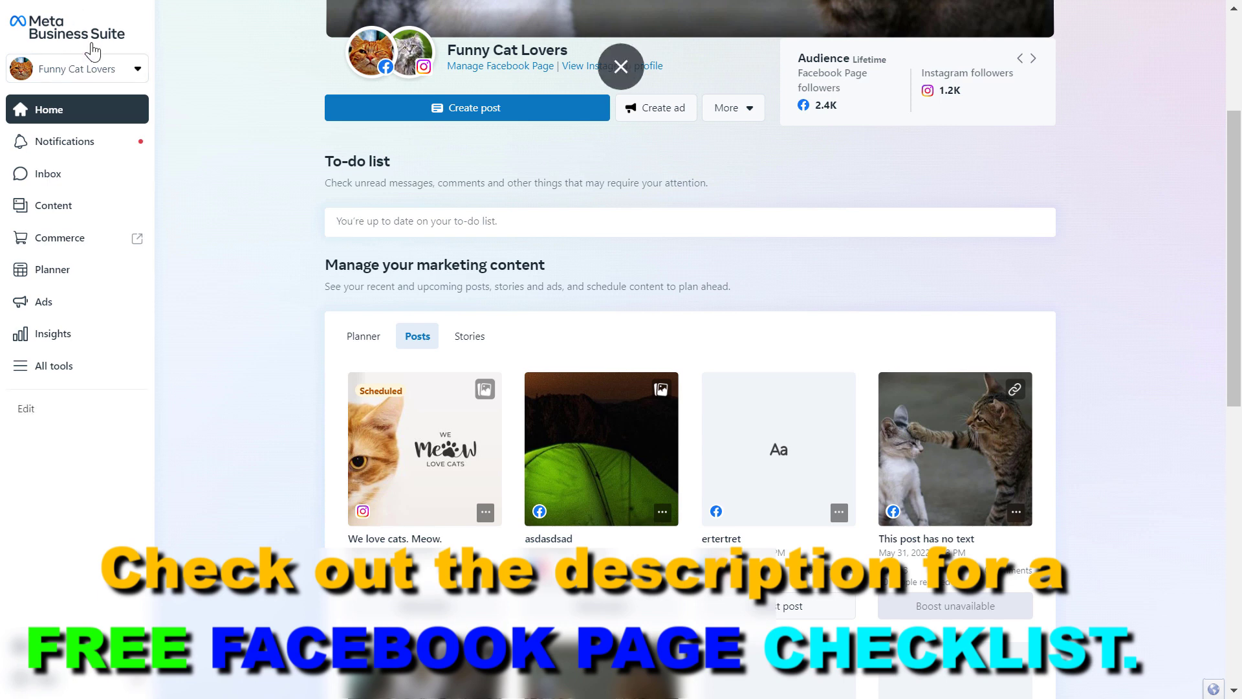
# - Go to the Content section and start a new post for Funny Cat Lovers
pyautogui.click(1032, 58)
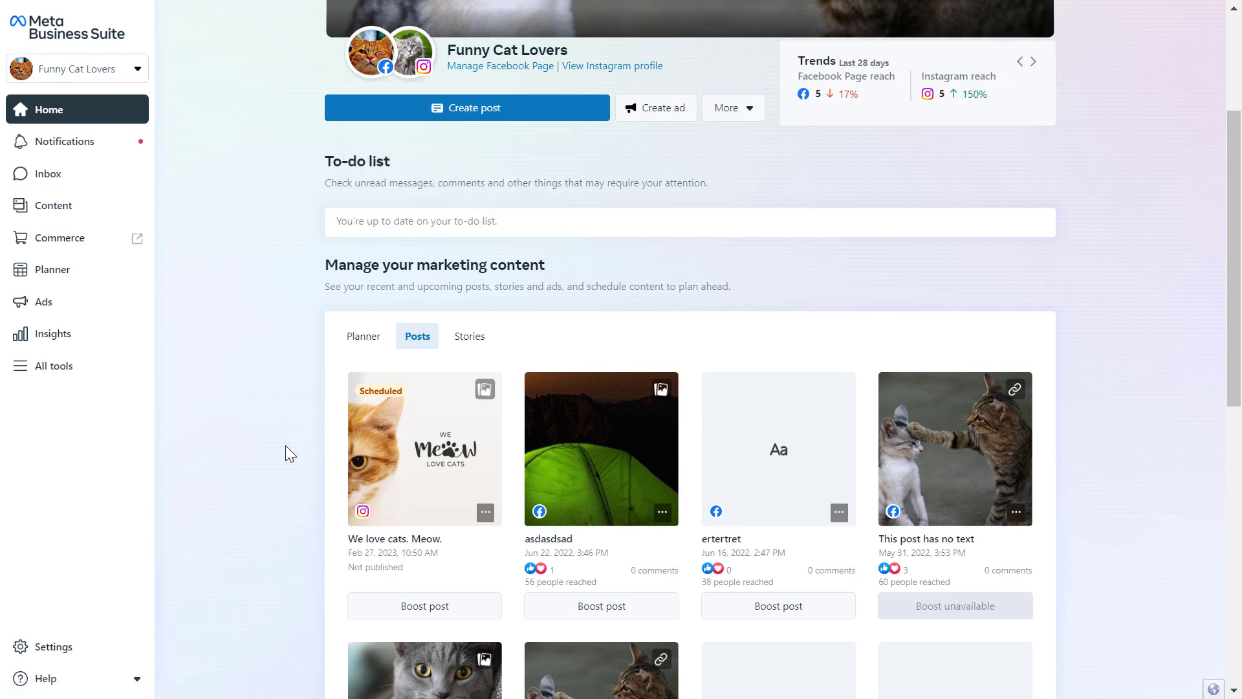
pyautogui.click(1033, 60)
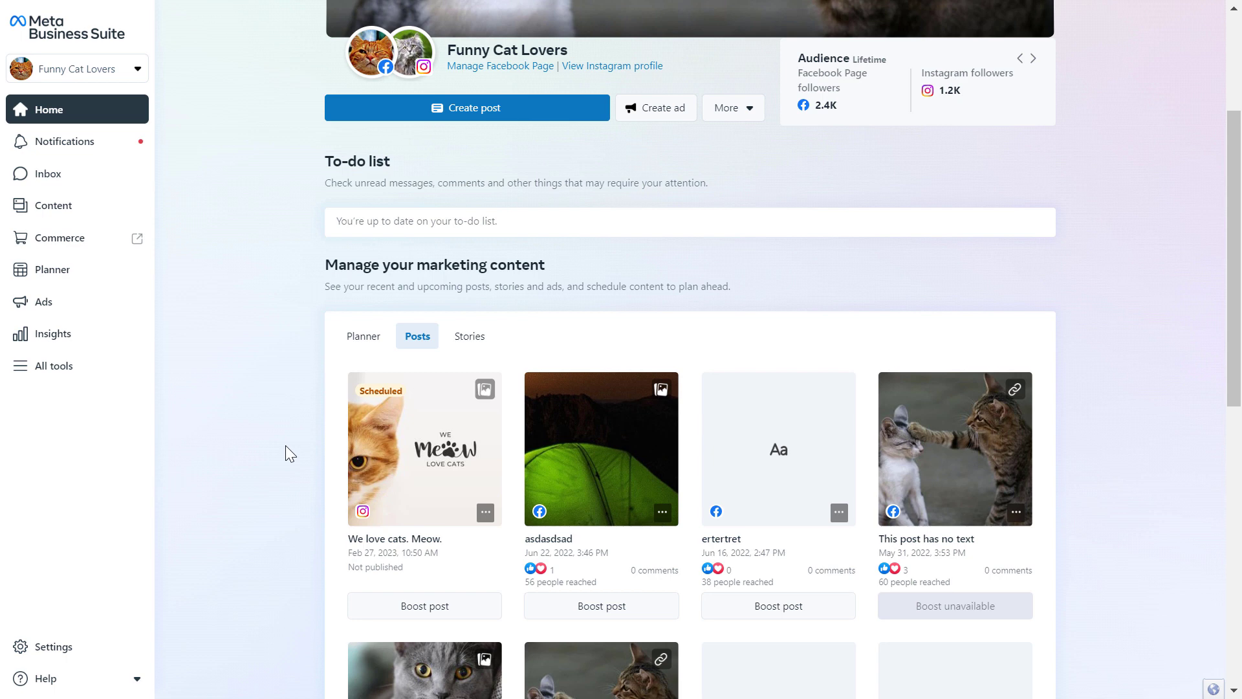
pyautogui.click(1032, 58)
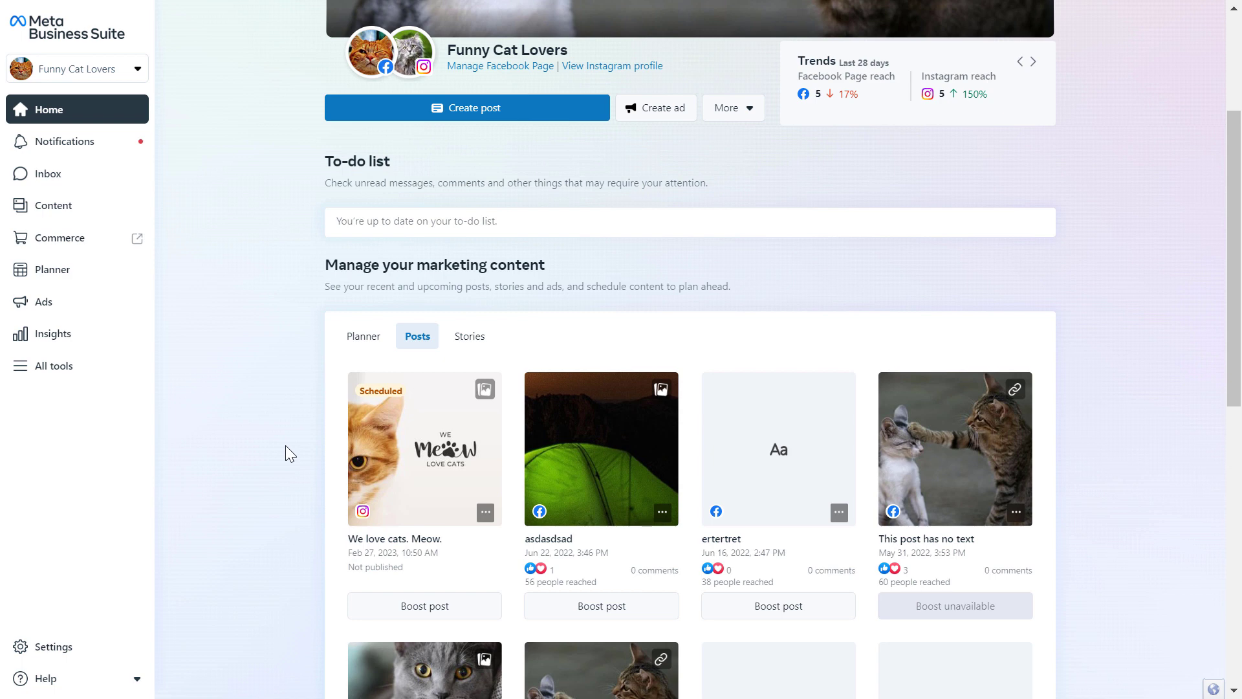
pyautogui.click(1032, 60)
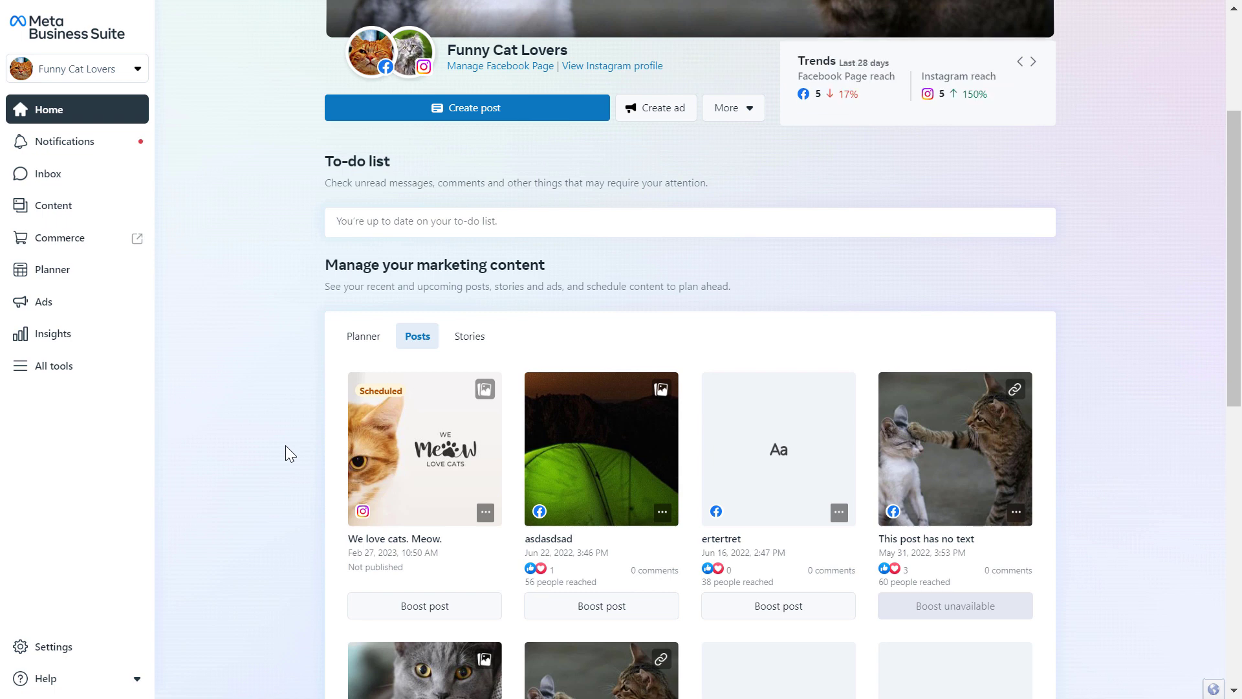
pyautogui.moveTo(226, 247)
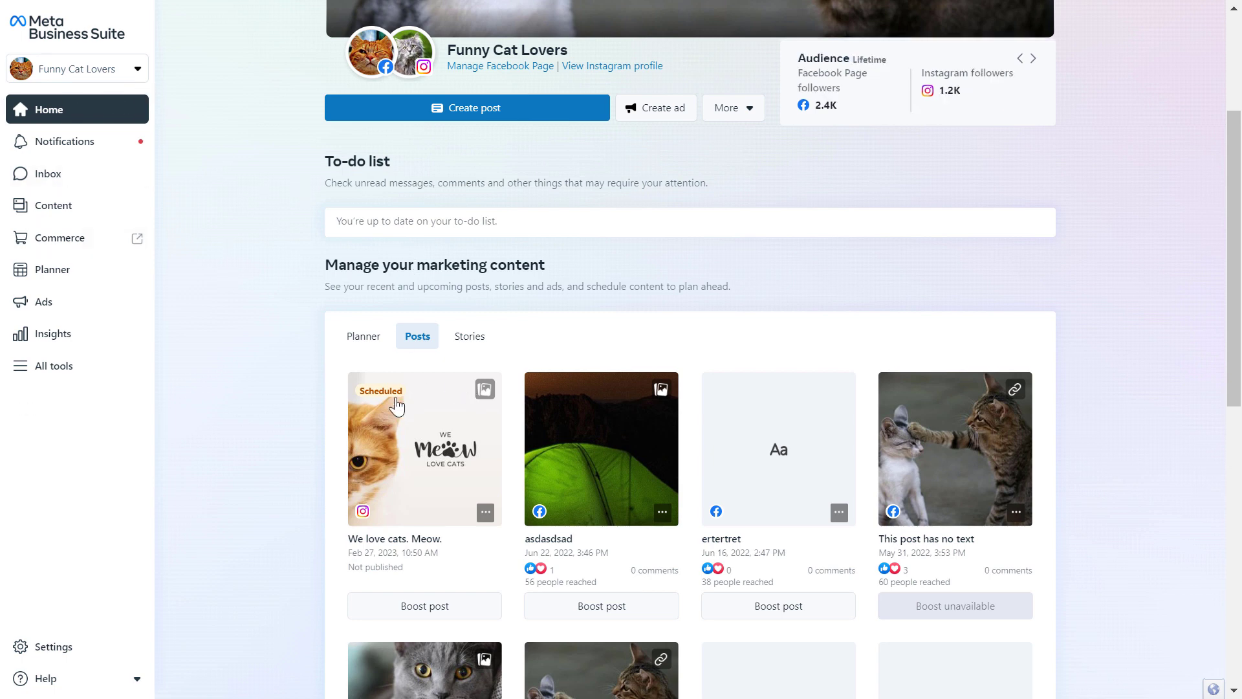
pyautogui.moveTo(238, 545)
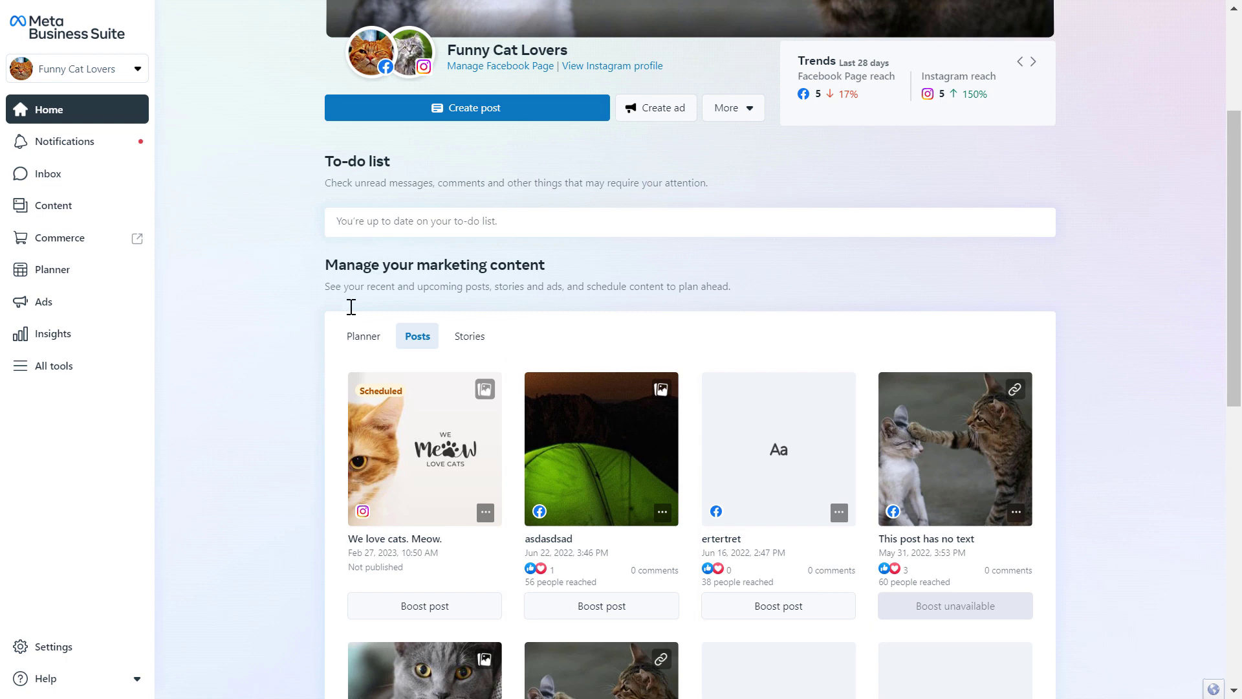
pyautogui.moveTo(546, 119)
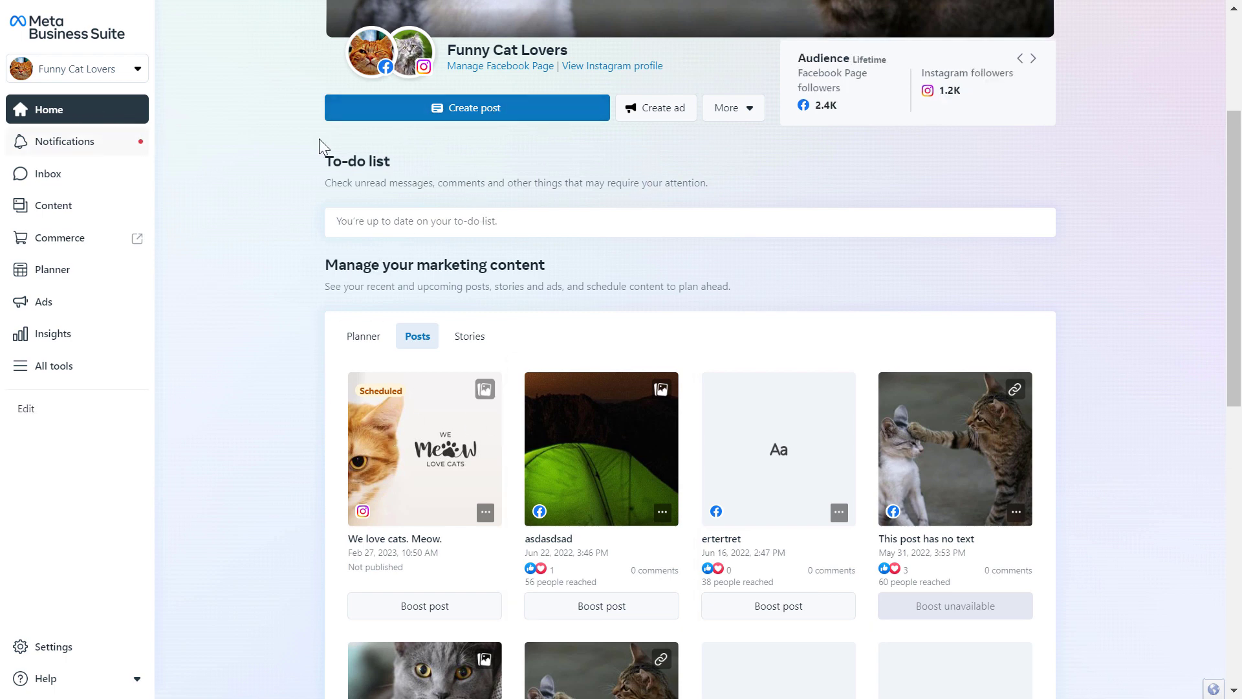
pyautogui.moveTo(448, 121)
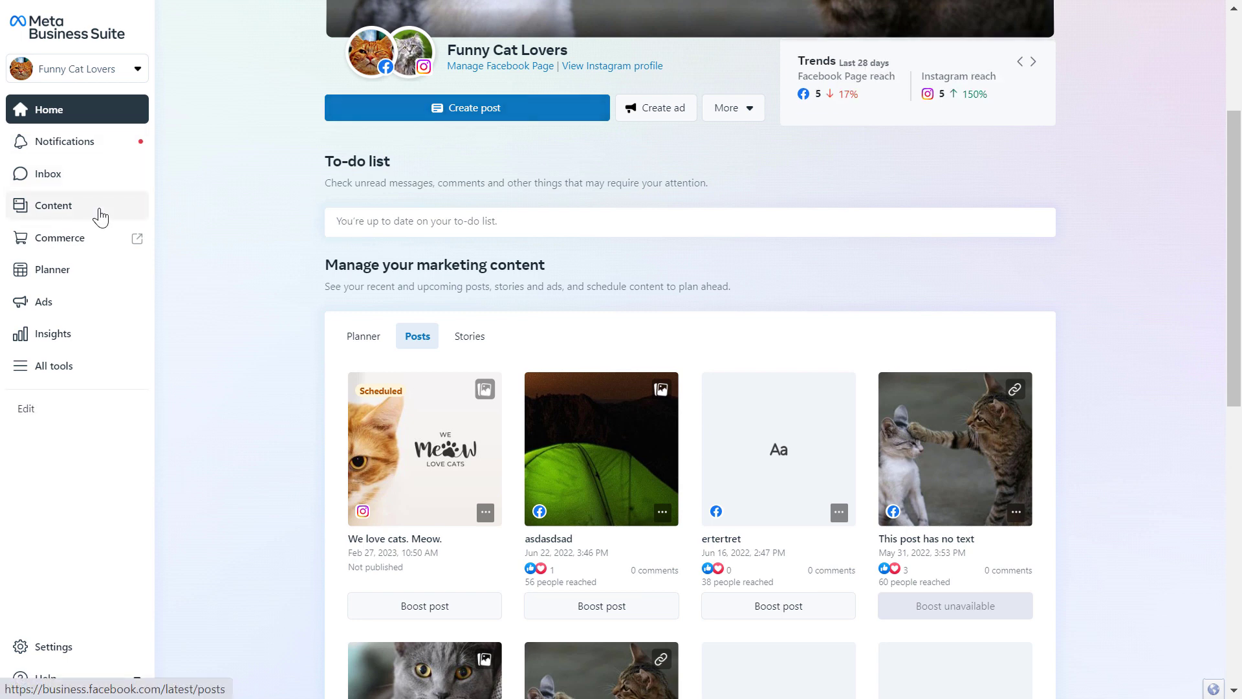
pyautogui.click(53, 204)
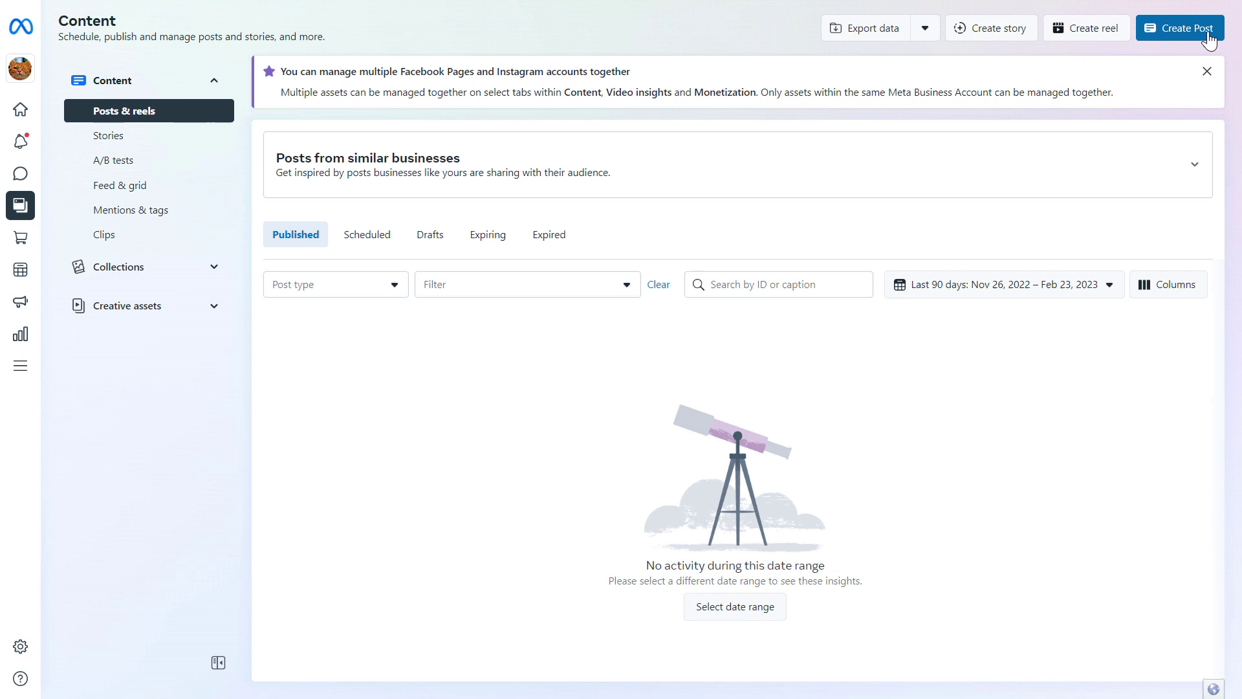
pyautogui.click(1180, 29)
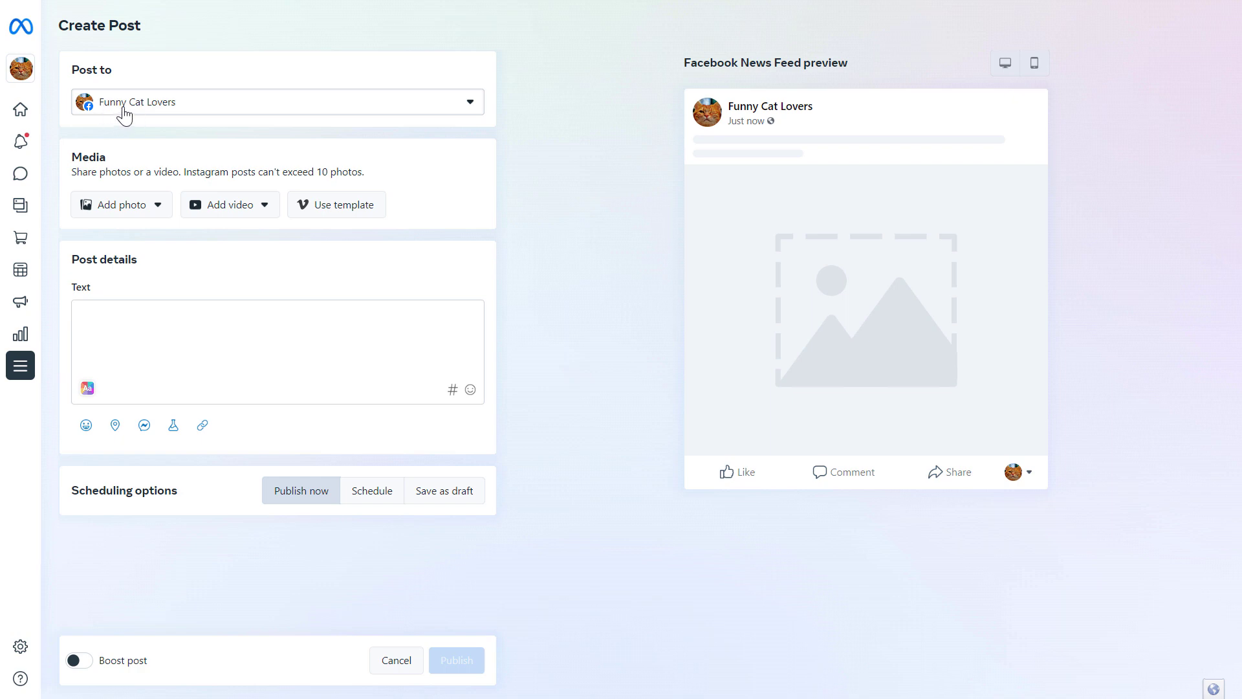
pyautogui.click(277, 100)
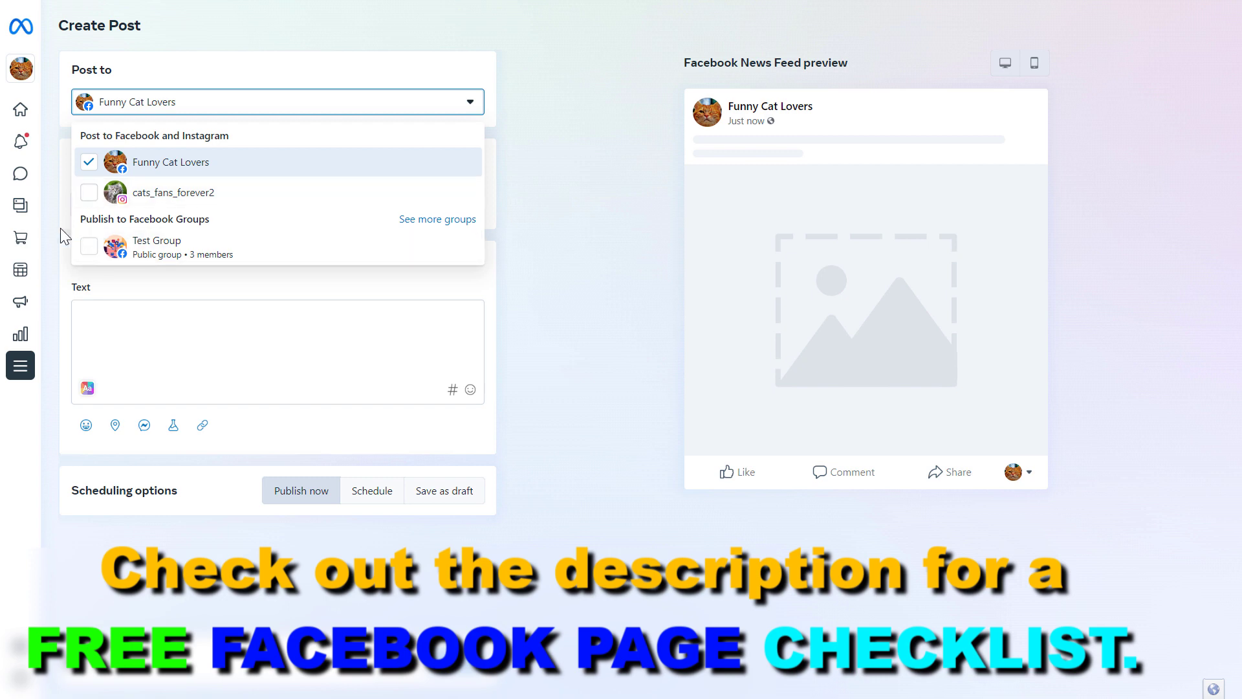
pyautogui.moveTo(91, 195)
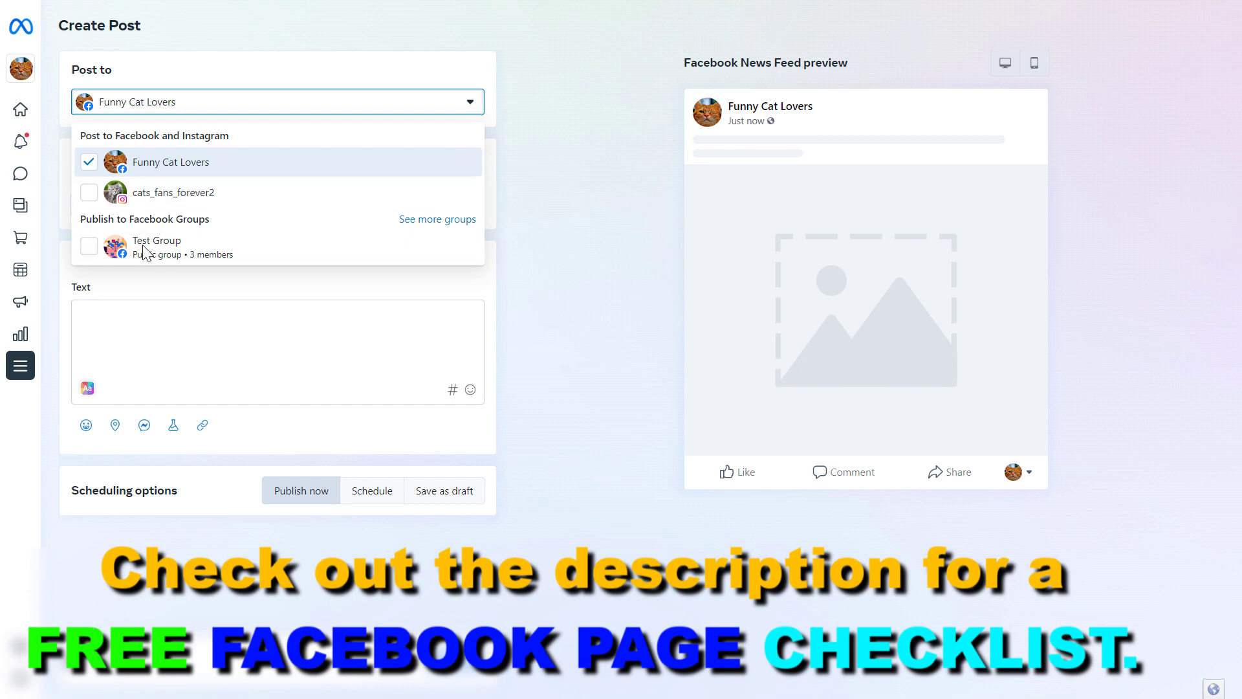
pyautogui.moveTo(231, 205)
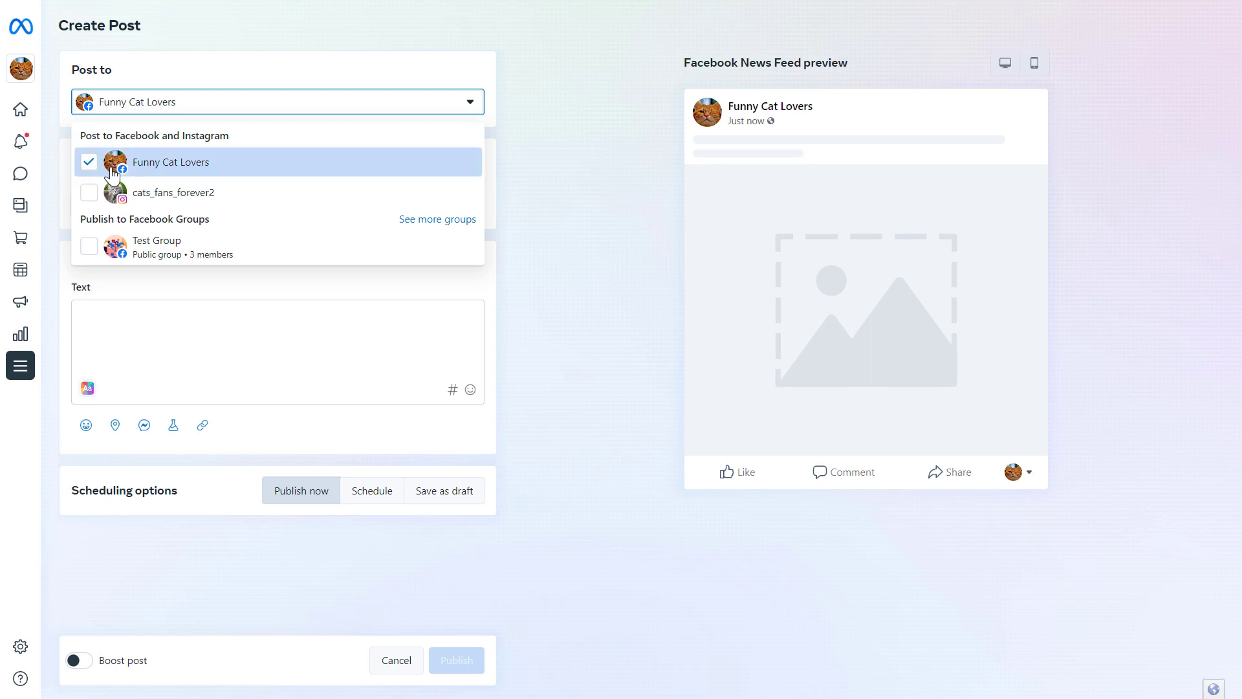
pyautogui.moveTo(186, 170)
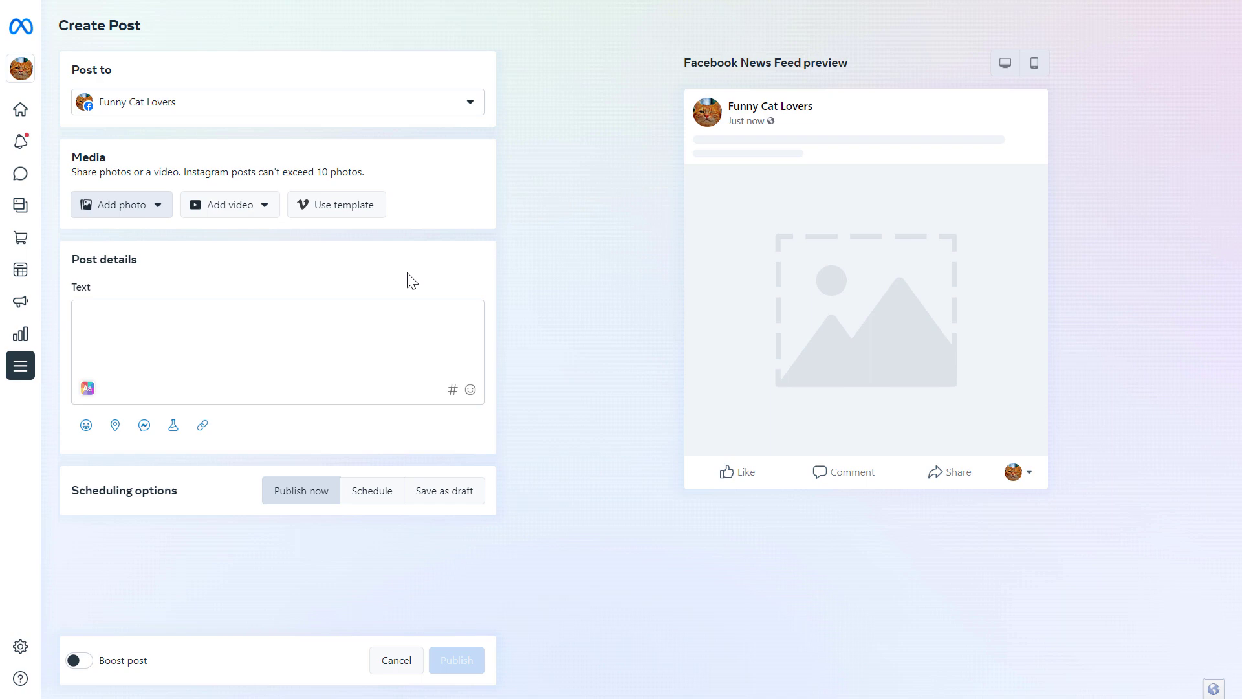
pyautogui.moveTo(513, 283)
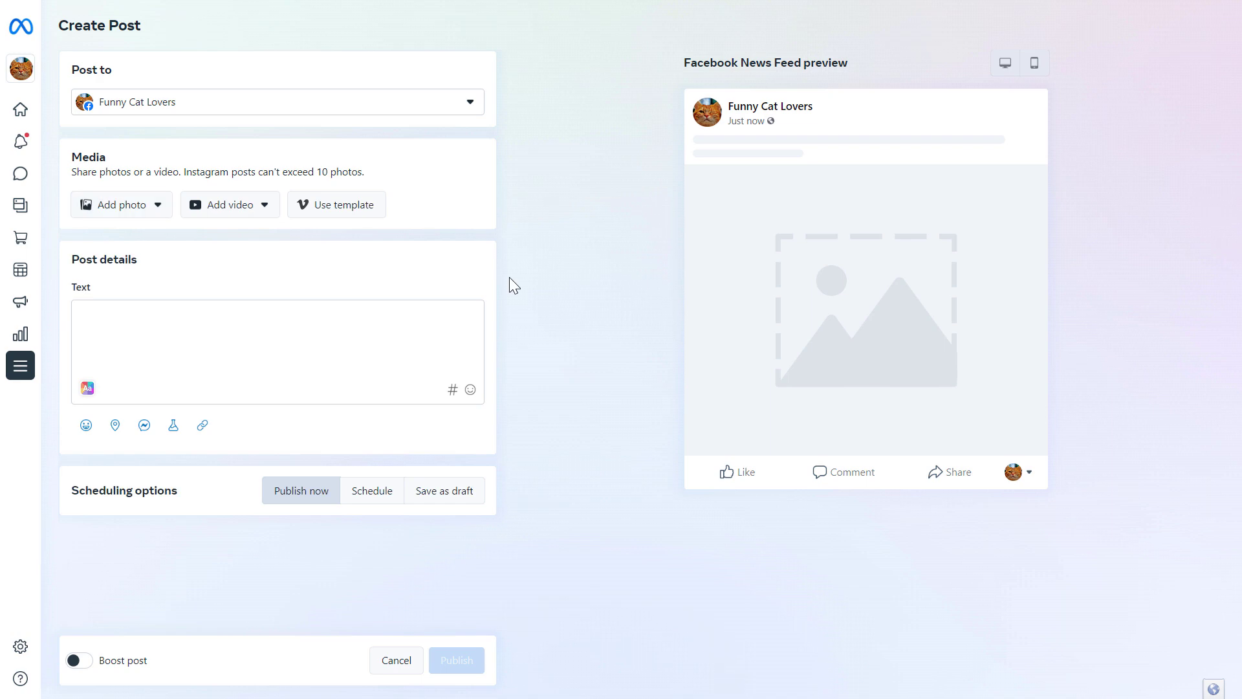
pyautogui.moveTo(762, 323)
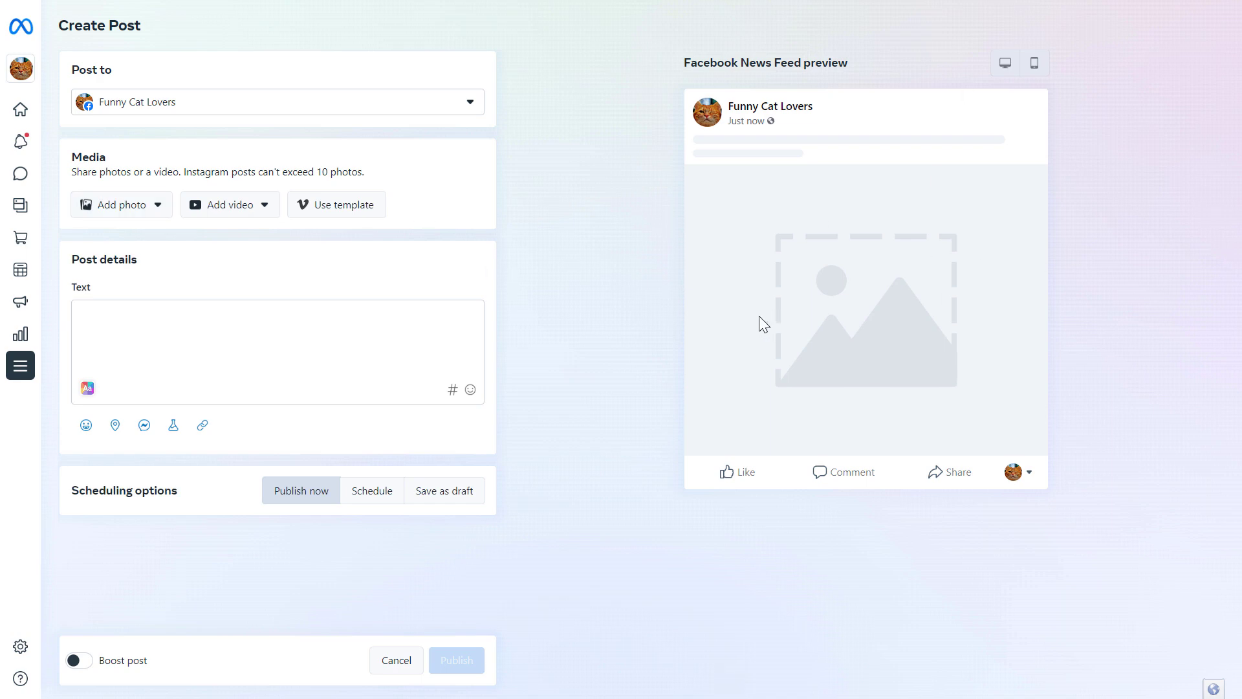
pyautogui.moveTo(59, 295)
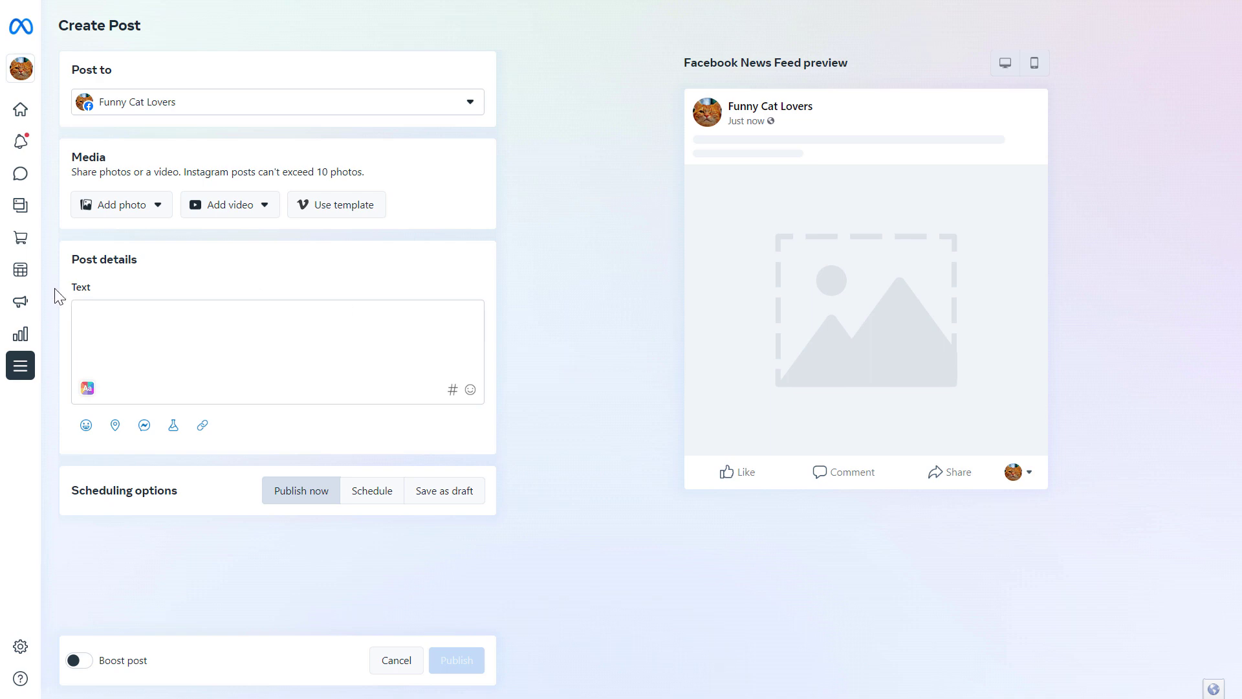
pyautogui.moveTo(254, 220)
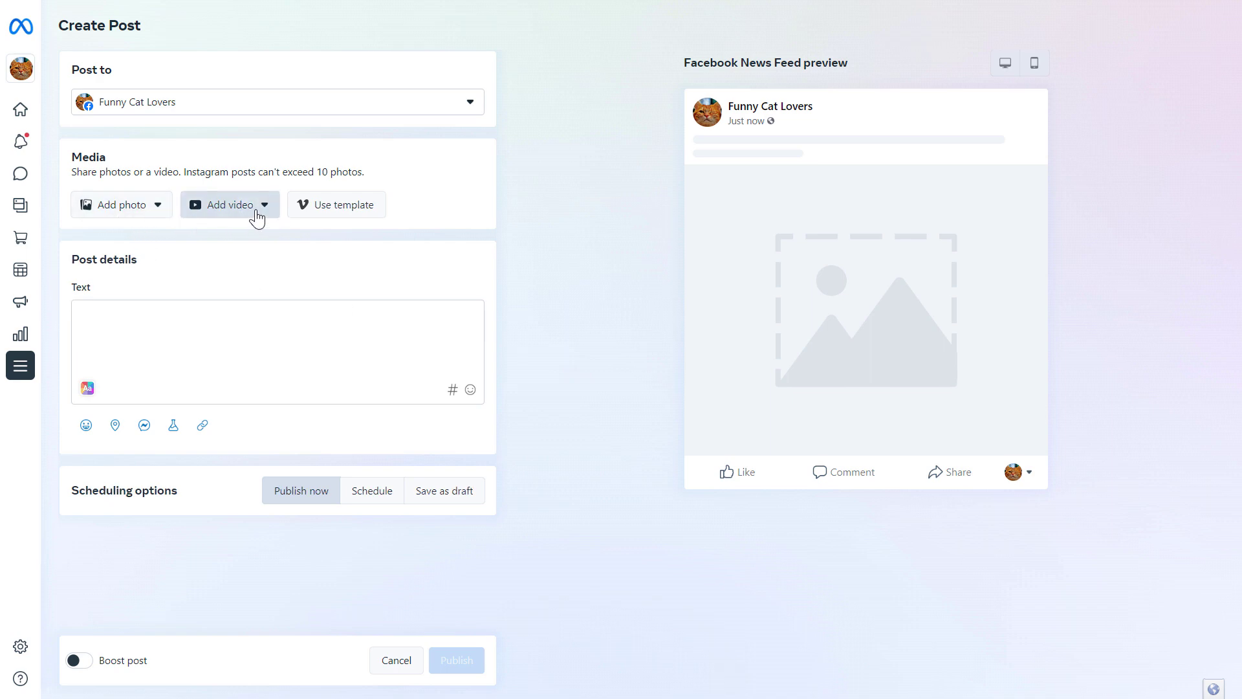
# - View the Add video options, then list the Add photo options
pyautogui.click(264, 204)
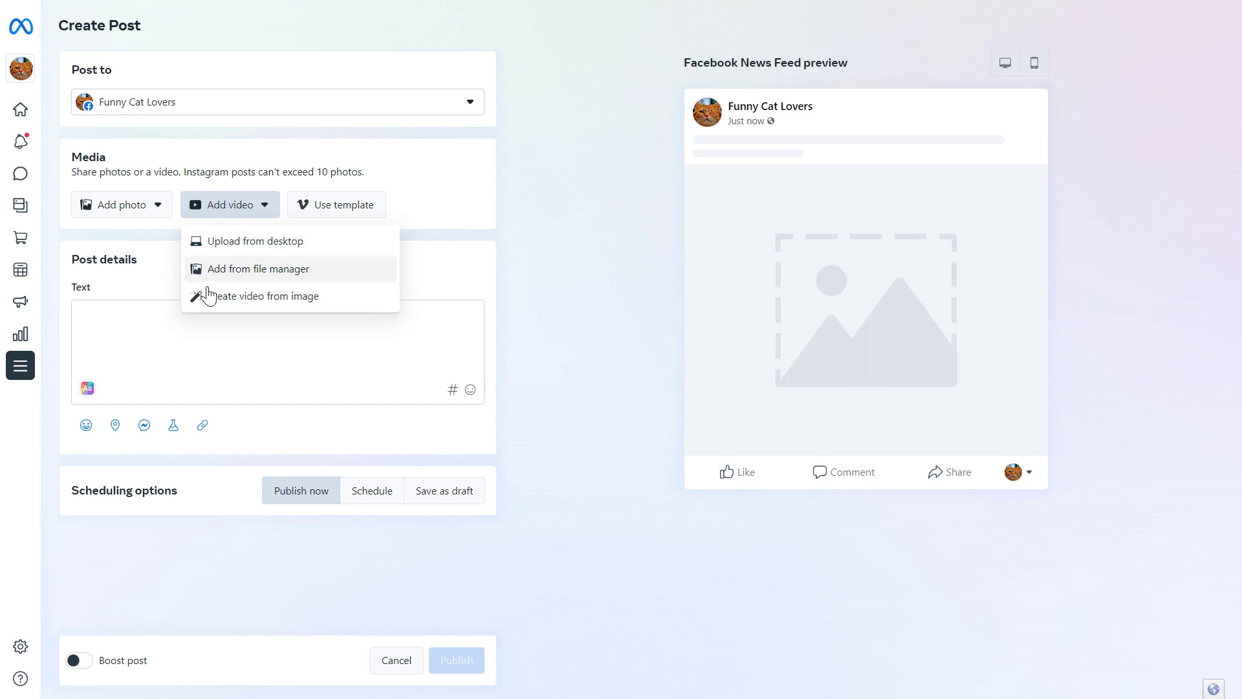
pyautogui.moveTo(241, 307)
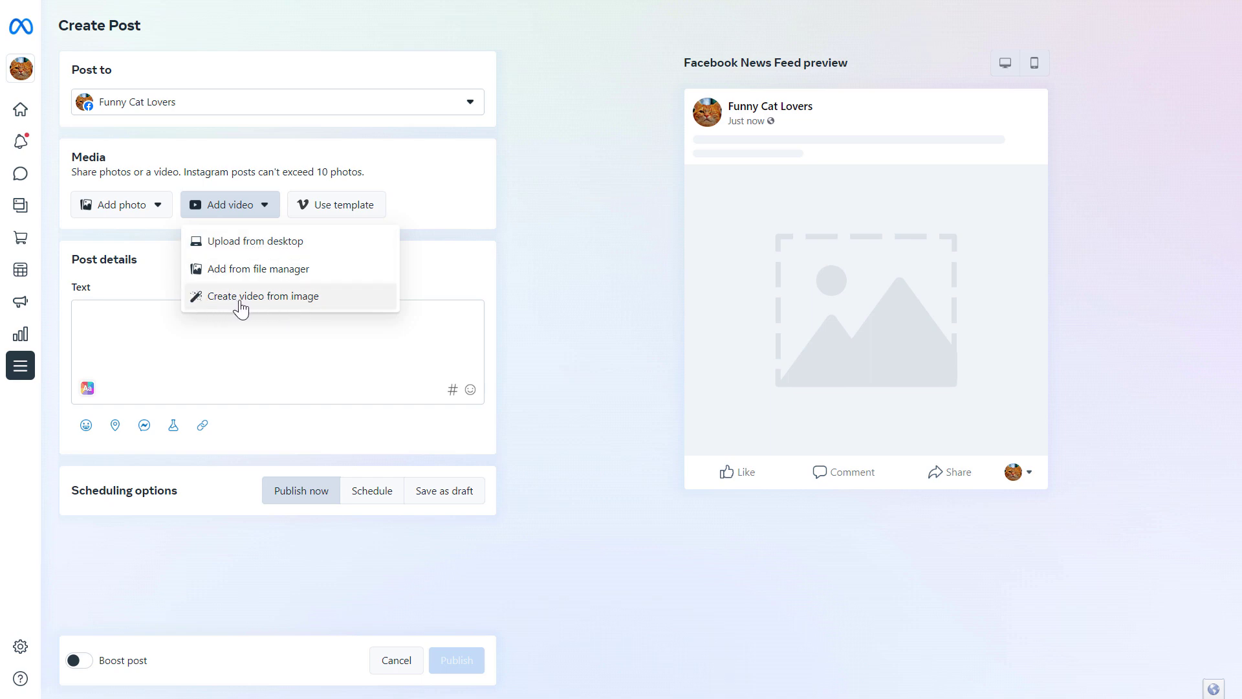
pyautogui.moveTo(272, 279)
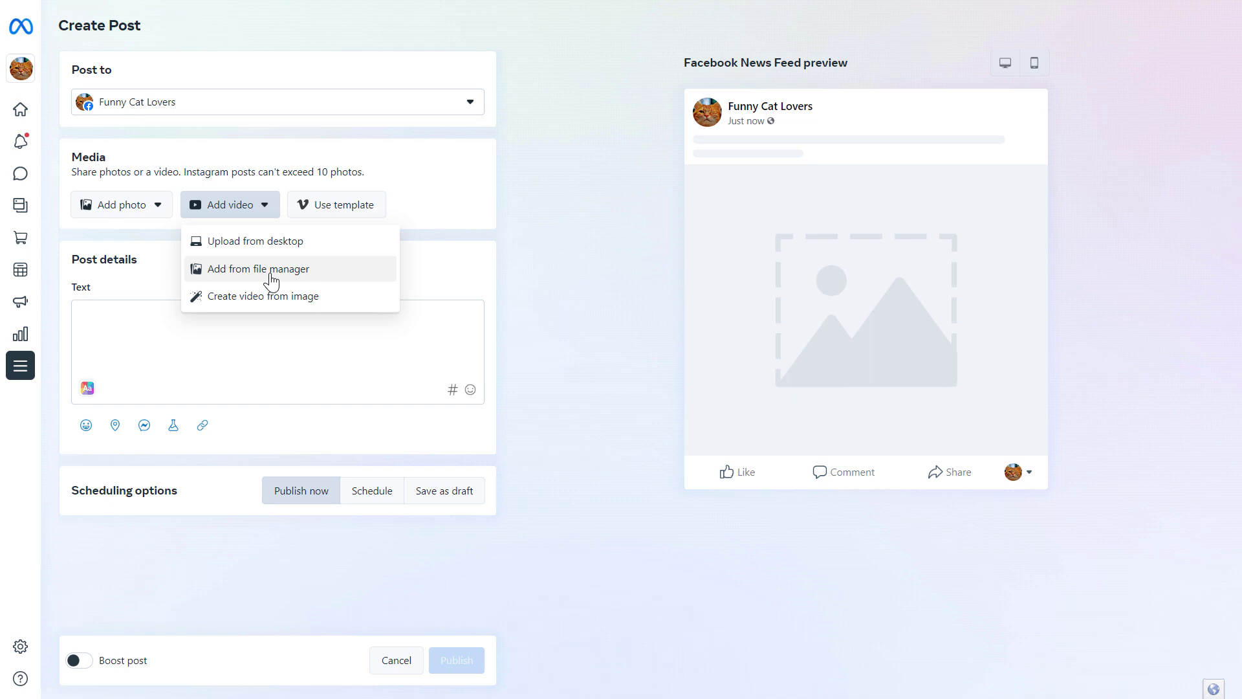
pyautogui.moveTo(148, 246)
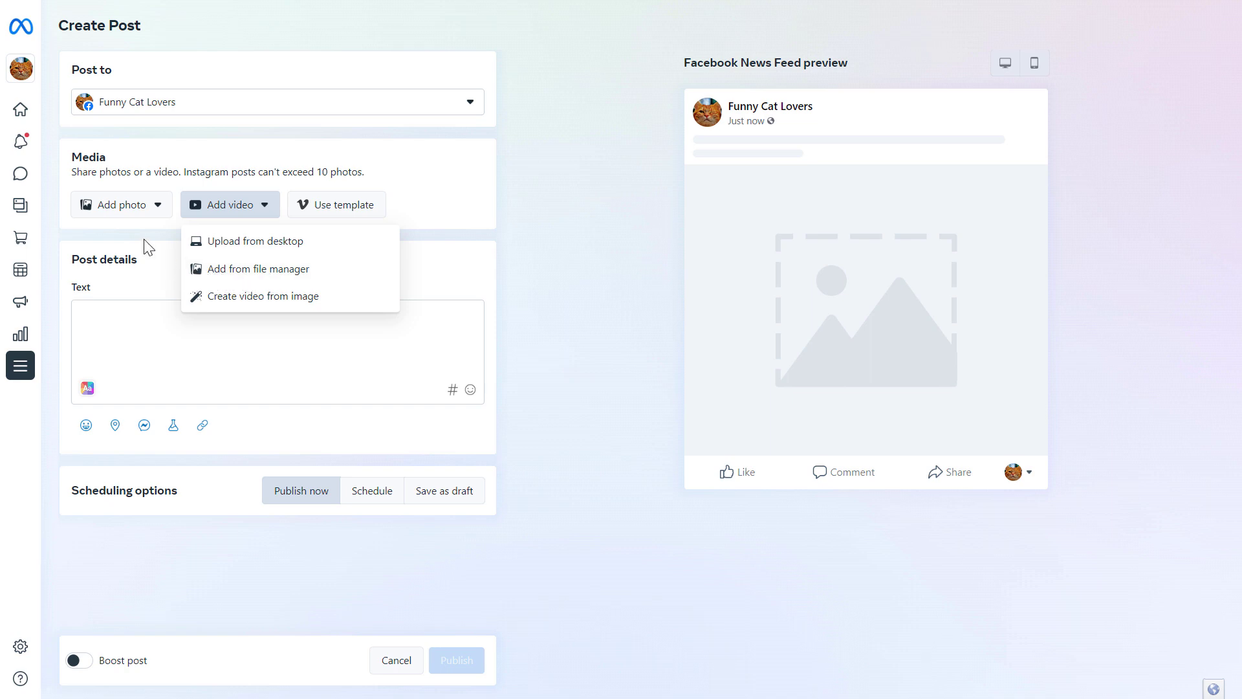
pyautogui.click(121, 204)
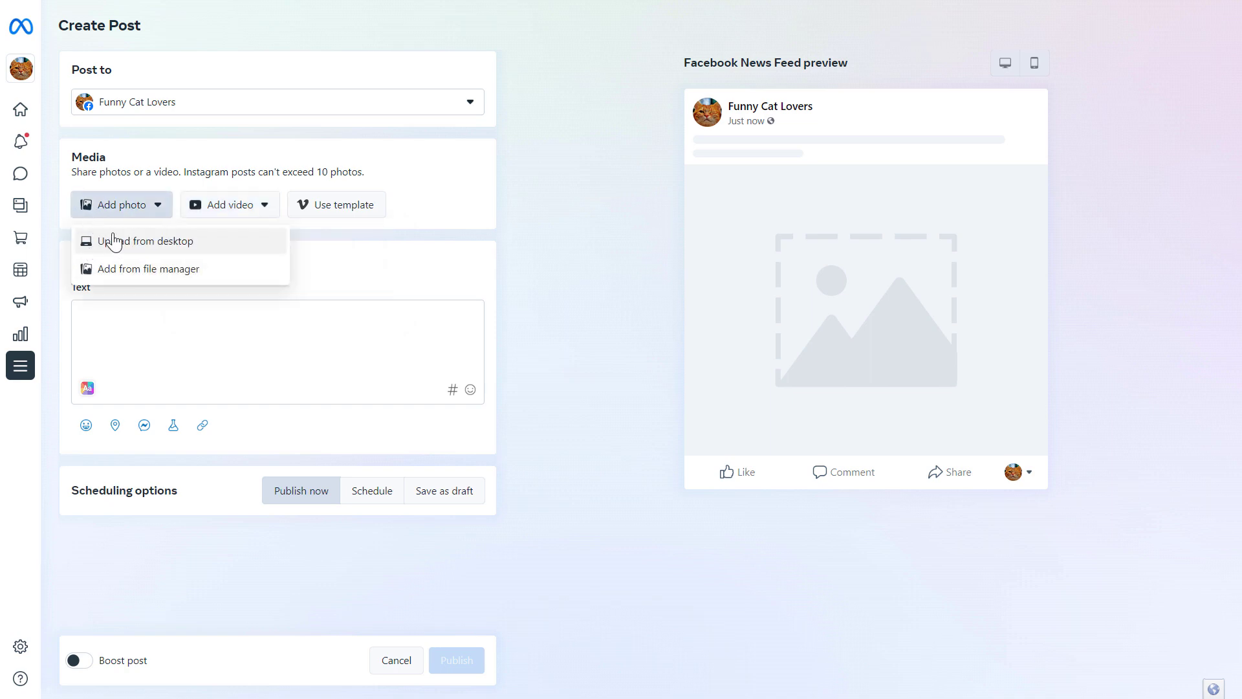
pyautogui.moveTo(132, 269)
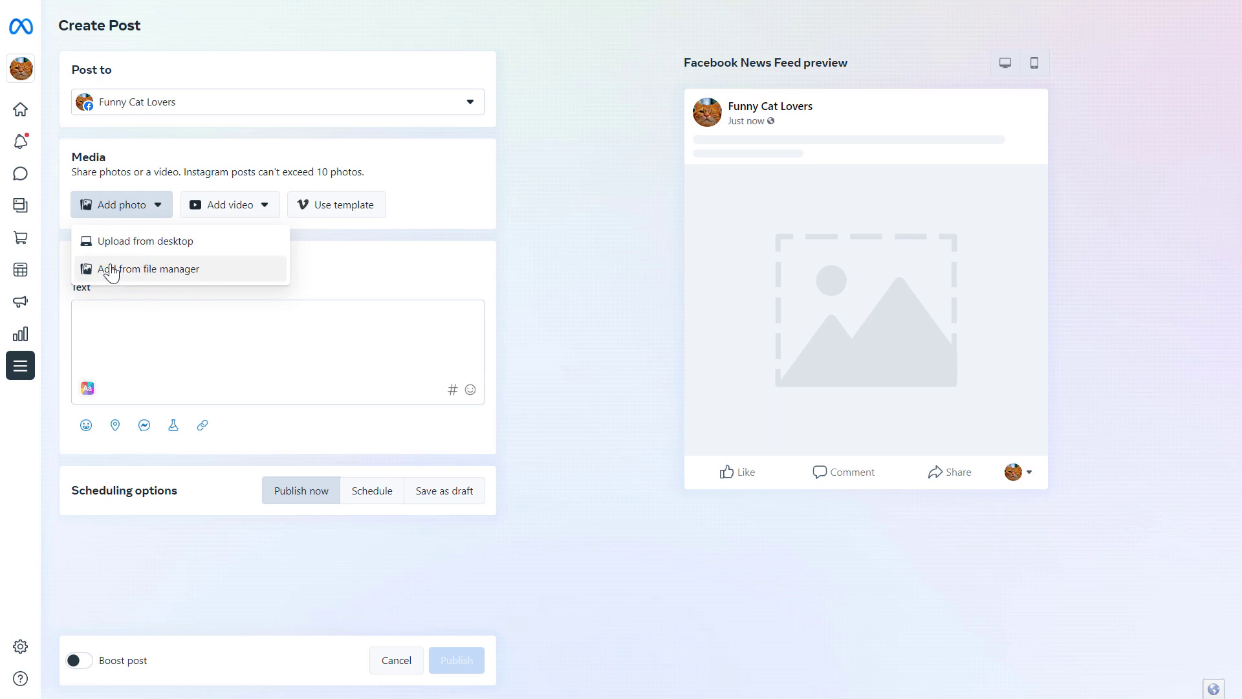
pyautogui.moveTo(146, 246)
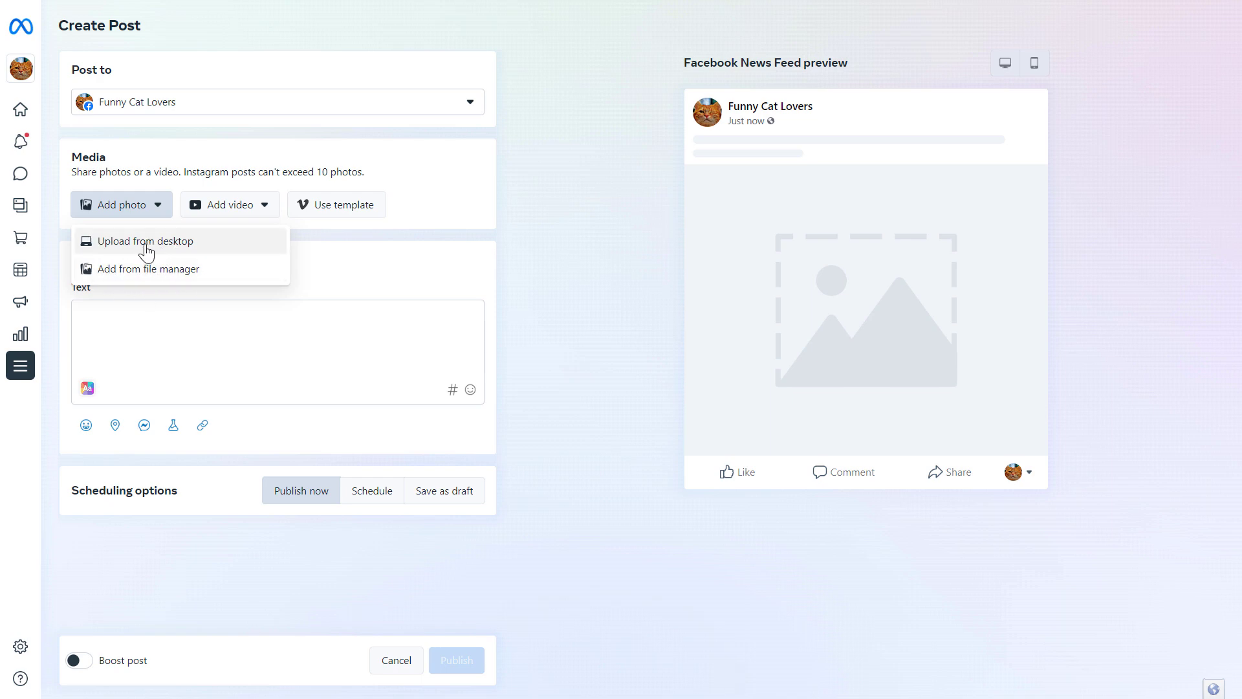
# - Upload the orange WE Meow LOVE CATS image from the desktop
pyautogui.click(145, 240)
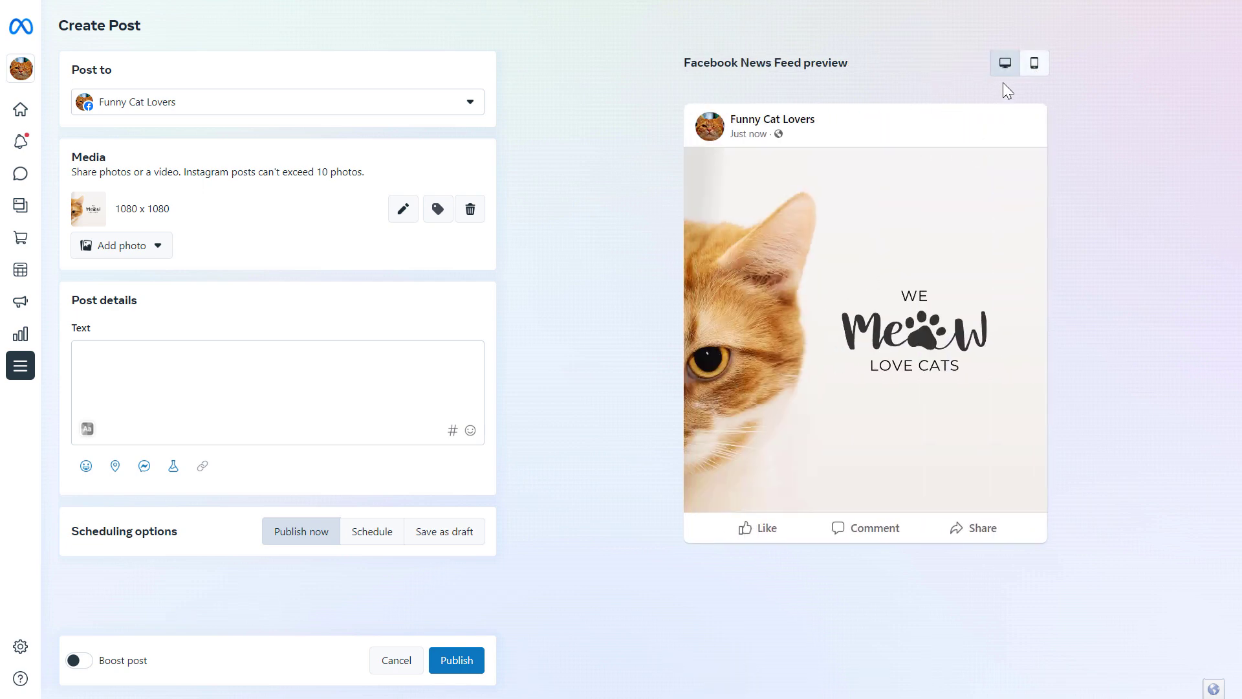
pyautogui.moveTo(891, 560)
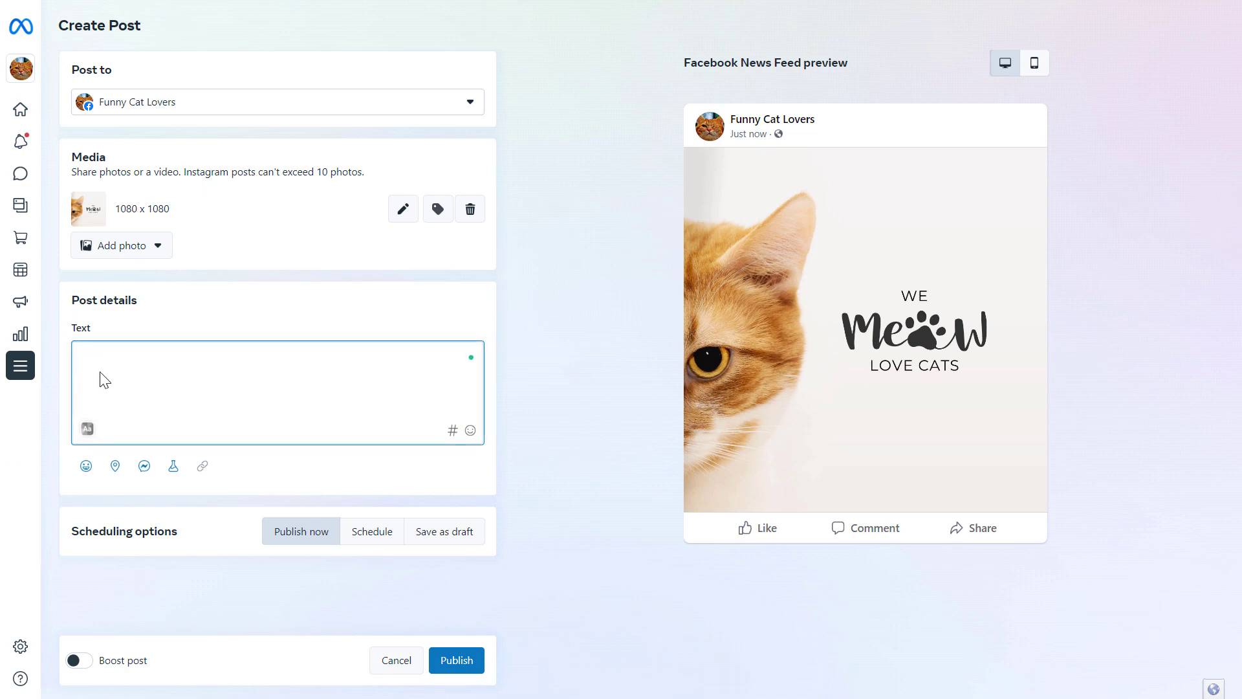
pyautogui.moveTo(271, 472)
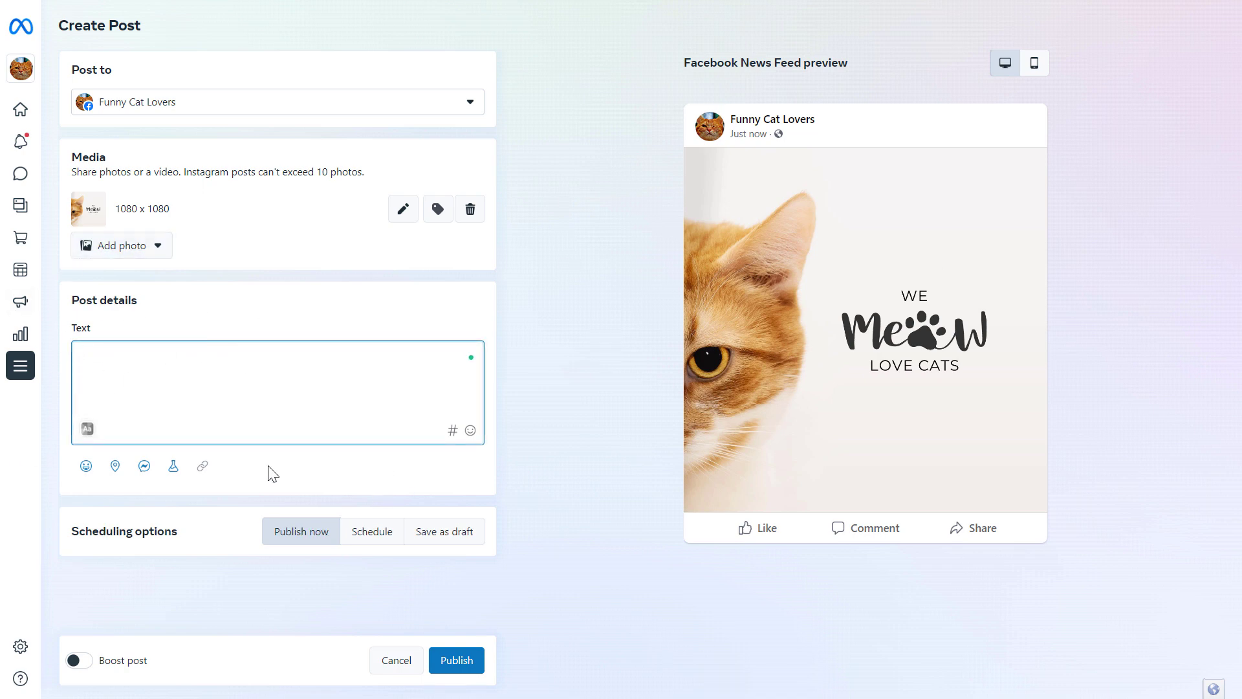
# - Enter the post text 'WE love cats.' and show the Add Hashtags suggestions
pyautogui.write('WE love cats.')
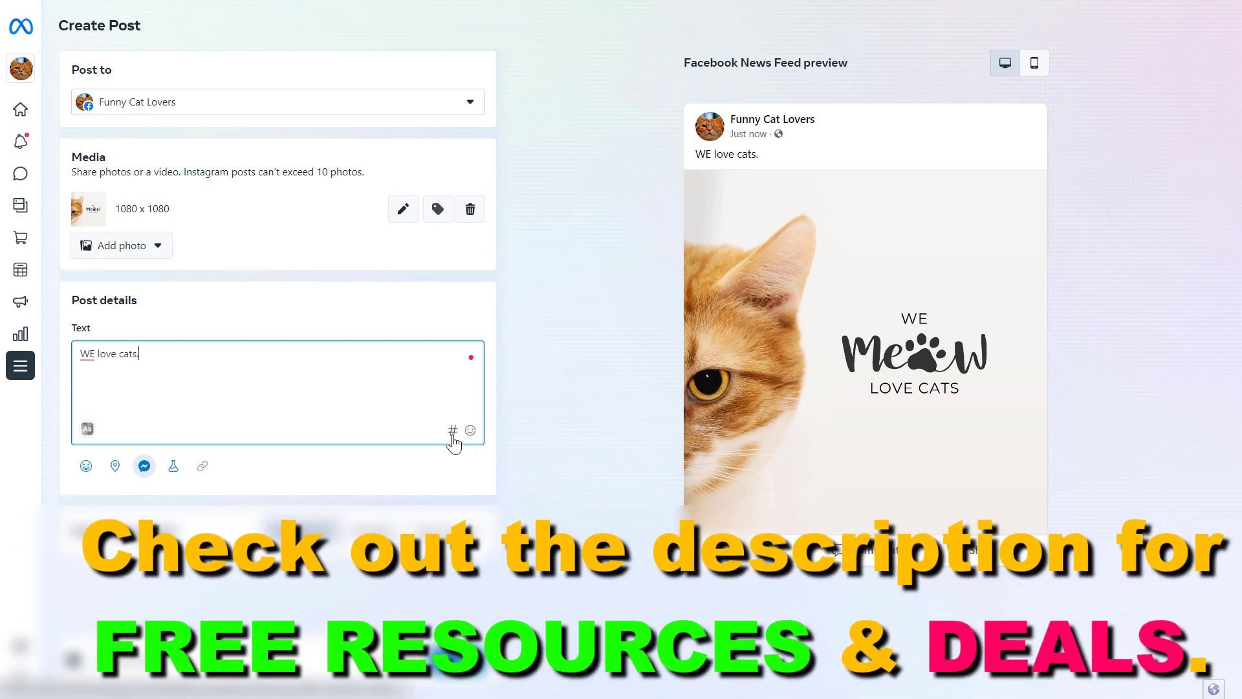
pyautogui.click(453, 431)
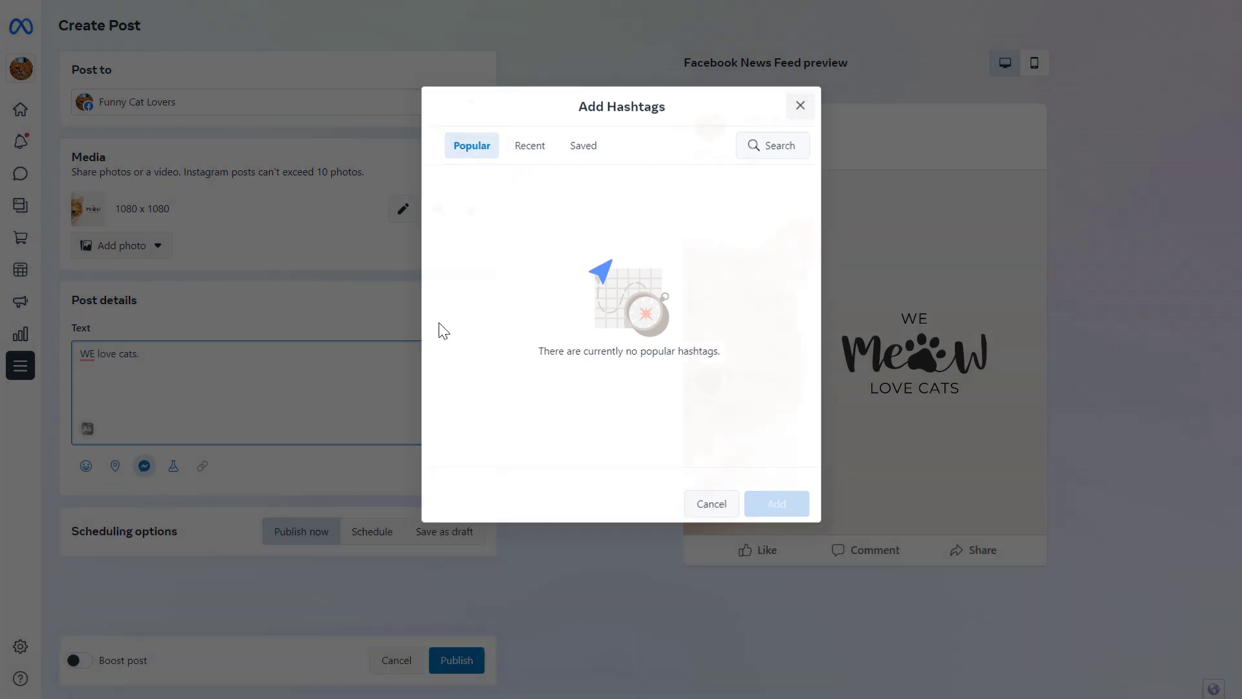
# - Dismiss the Add Hashtags window without adding any hashtags
pyautogui.click(711, 503)
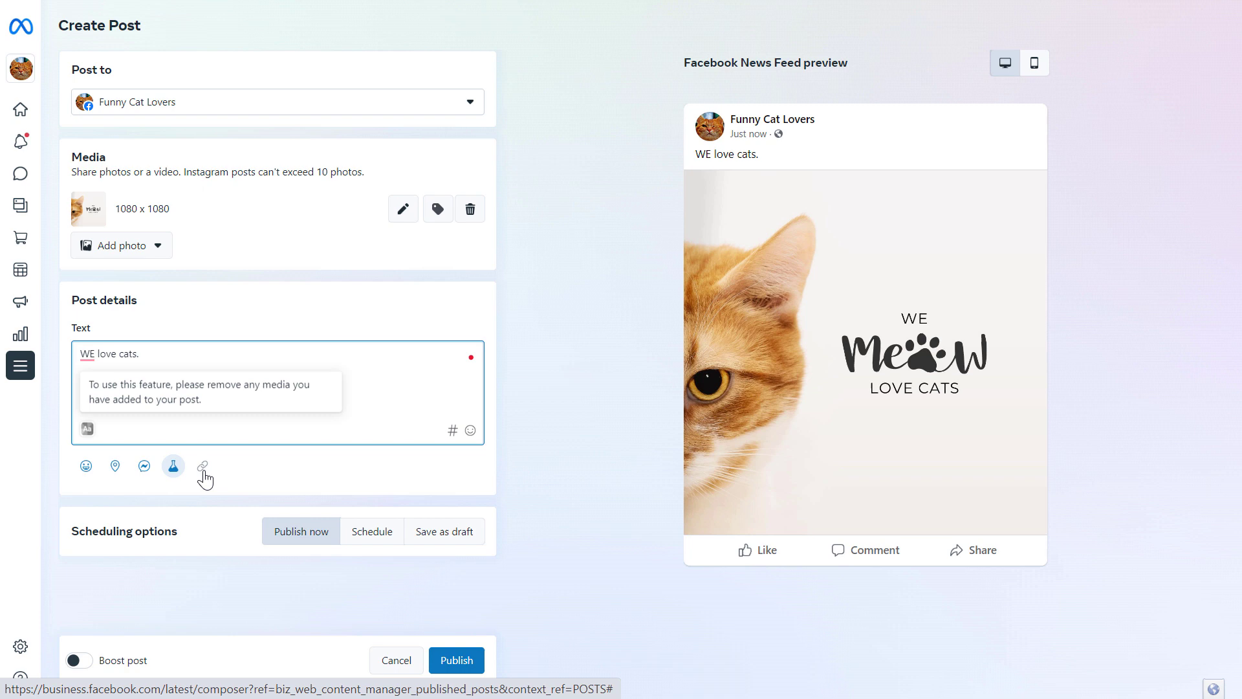
pyautogui.moveTo(93, 404)
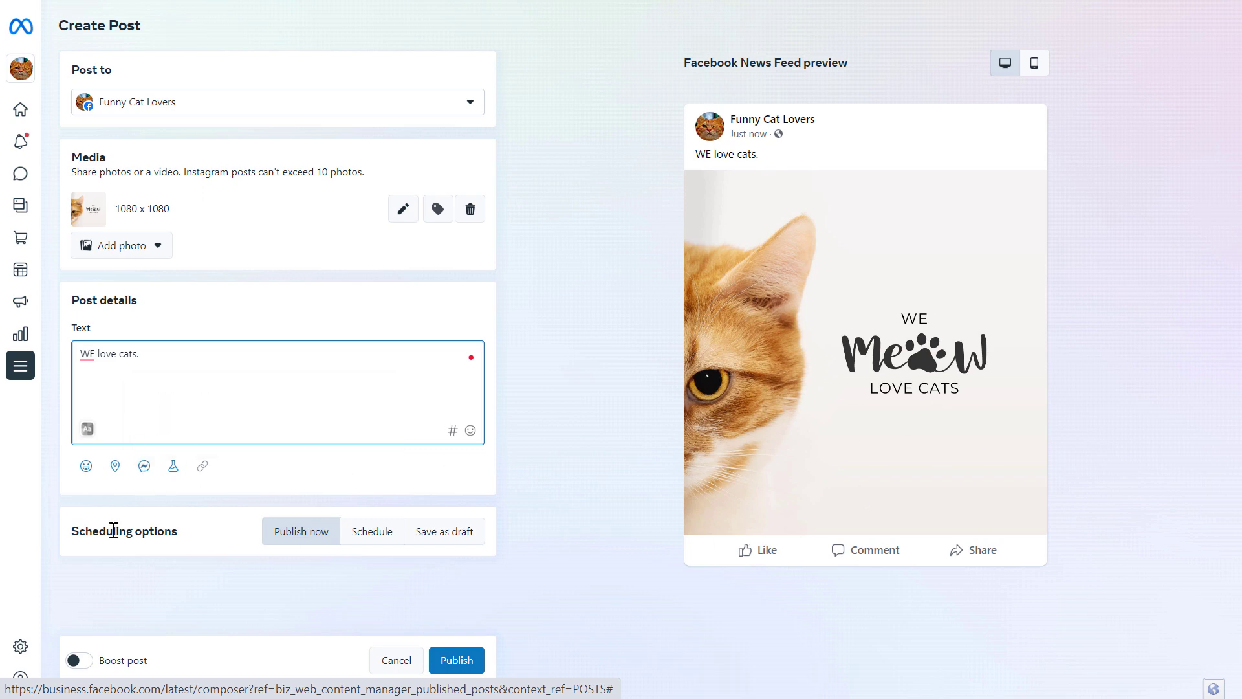
pyautogui.moveTo(115, 465)
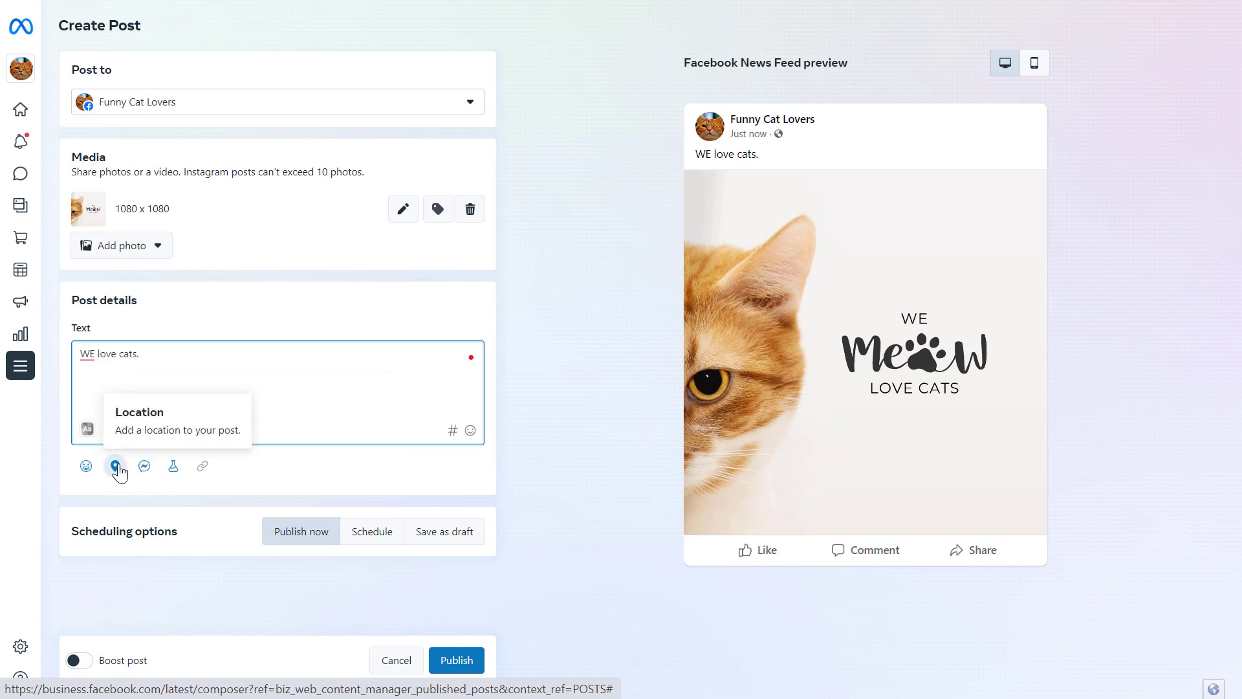
pyautogui.moveTo(377, 485)
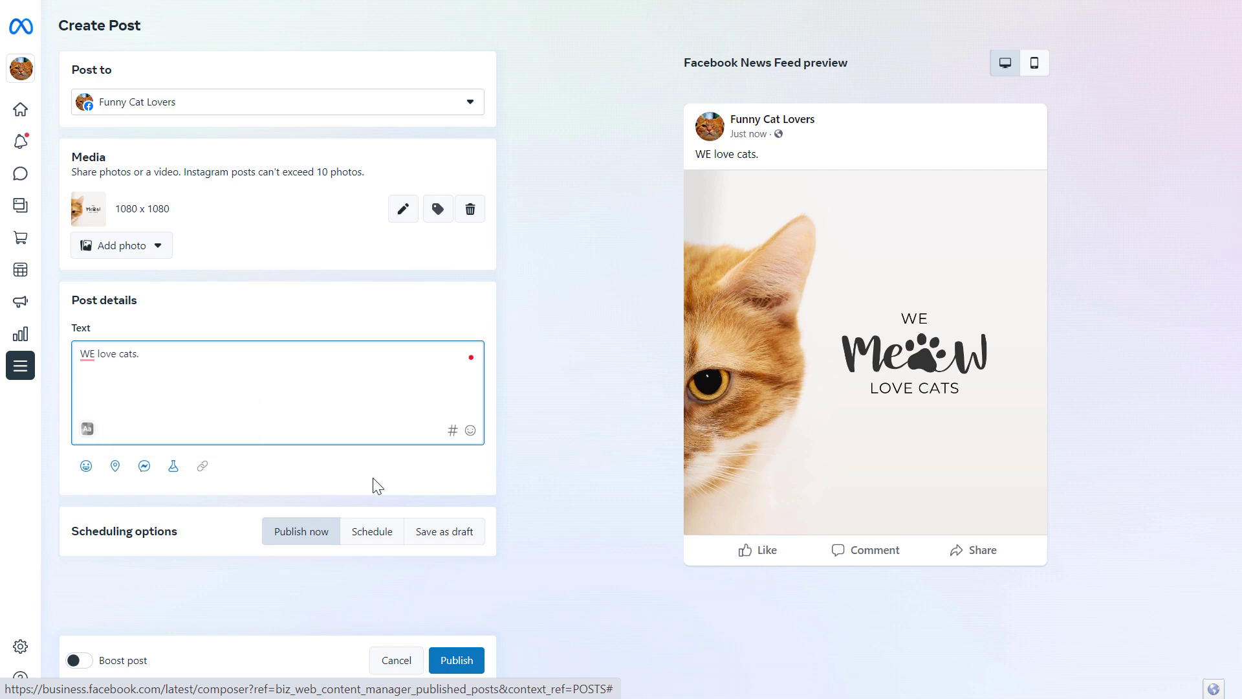
pyautogui.moveTo(328, 541)
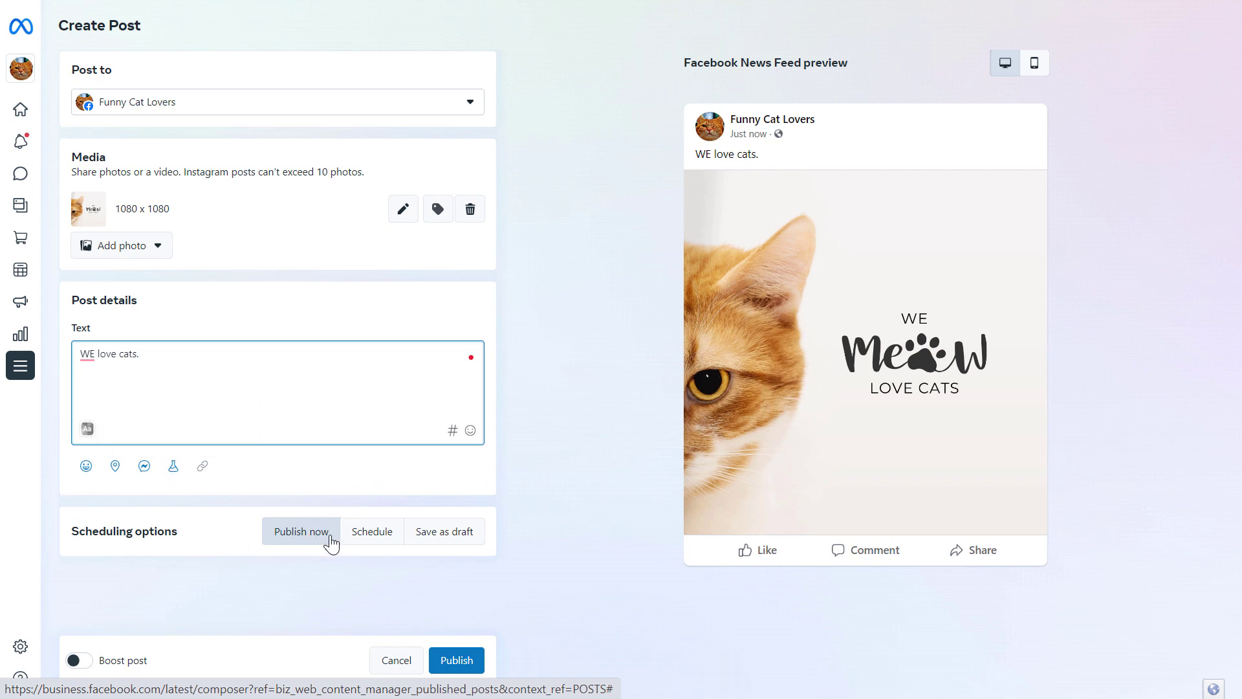
pyautogui.moveTo(427, 551)
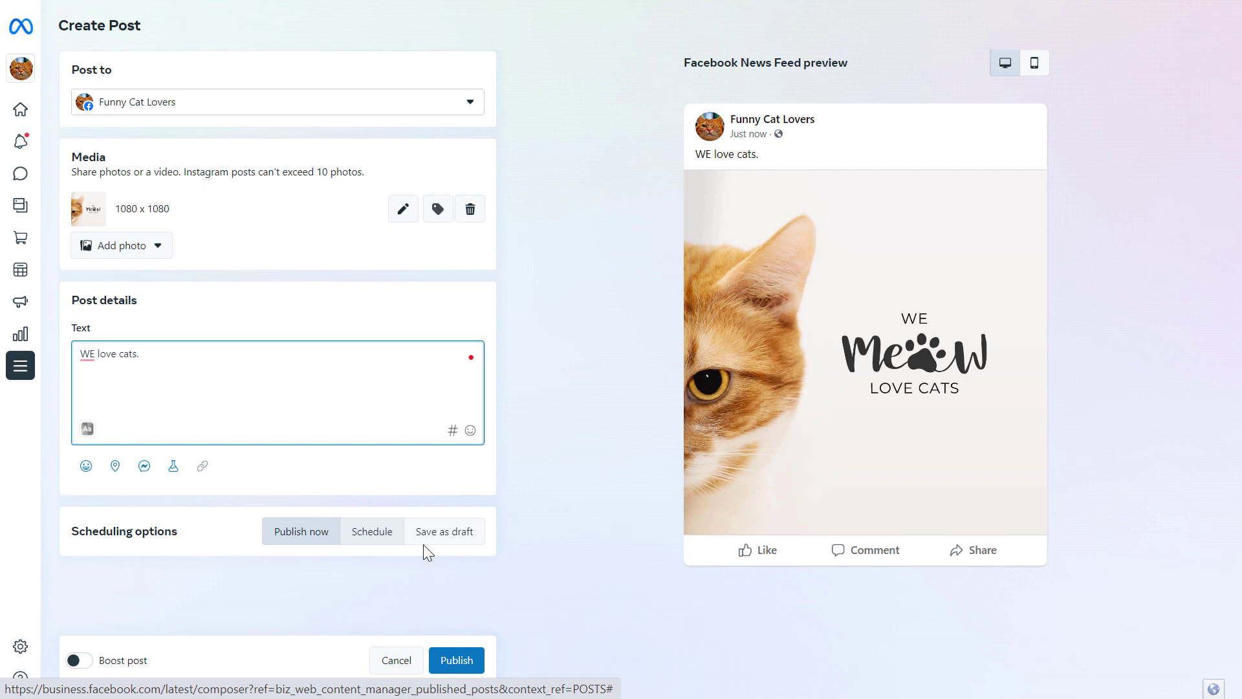
pyautogui.moveTo(344, 604)
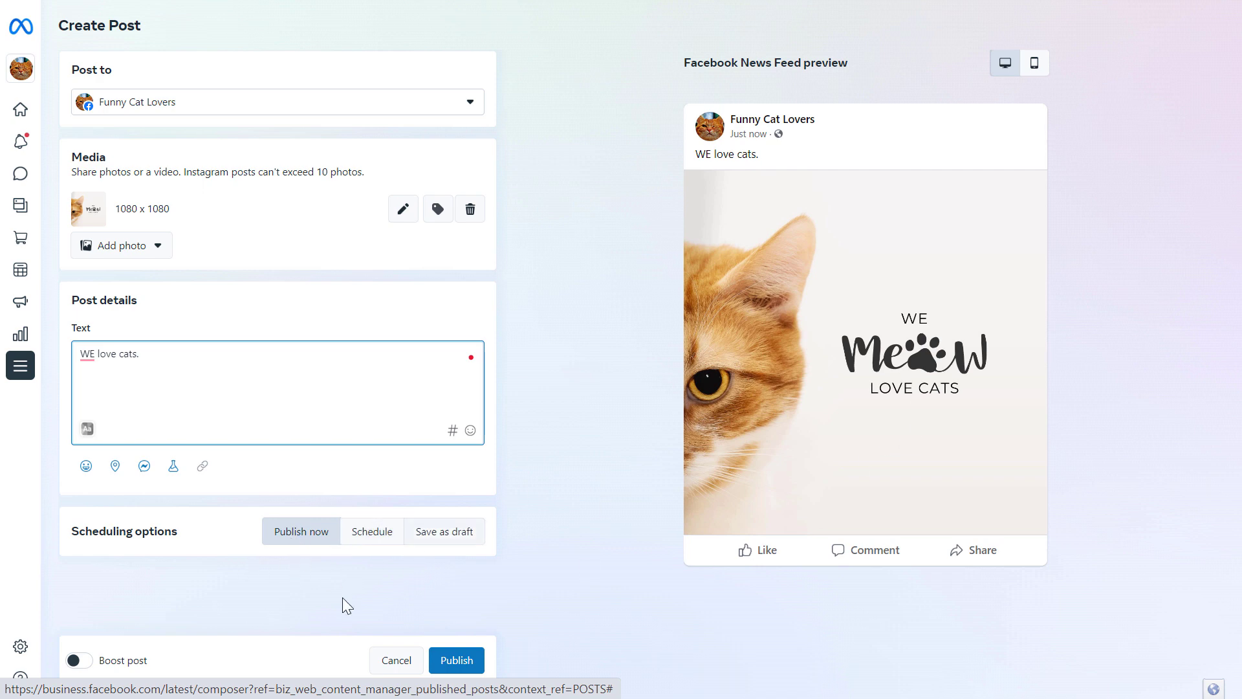
pyautogui.moveTo(387, 546)
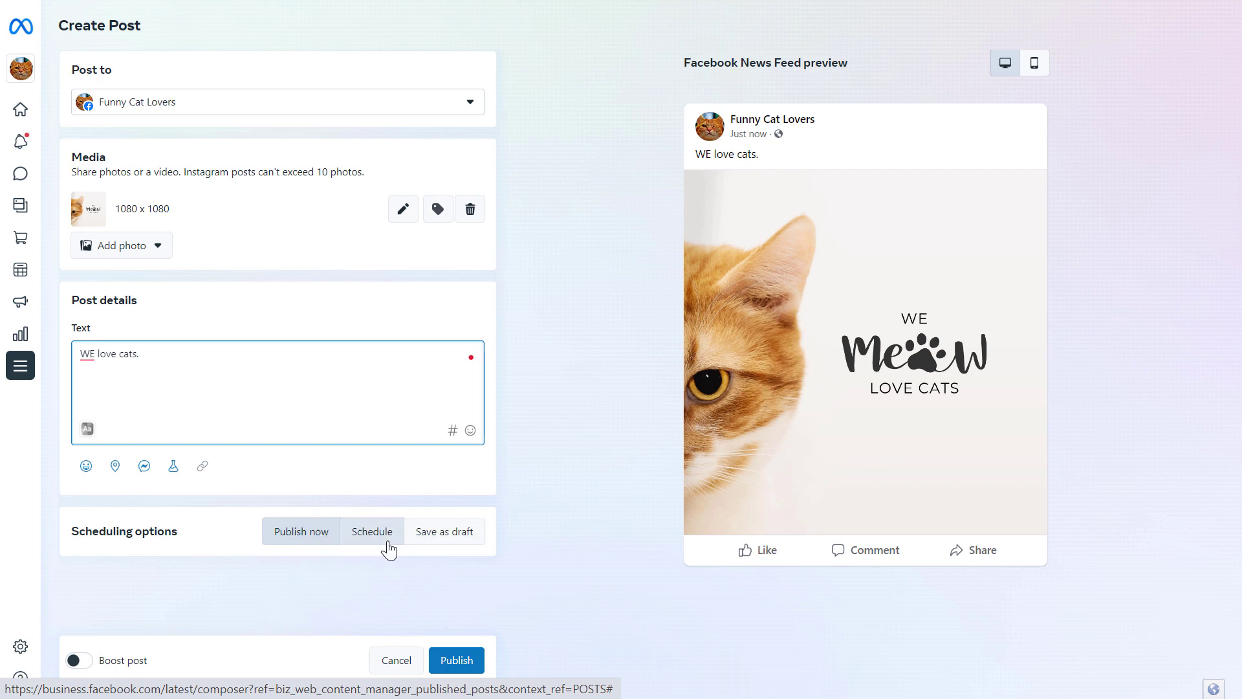
pyautogui.moveTo(396, 554)
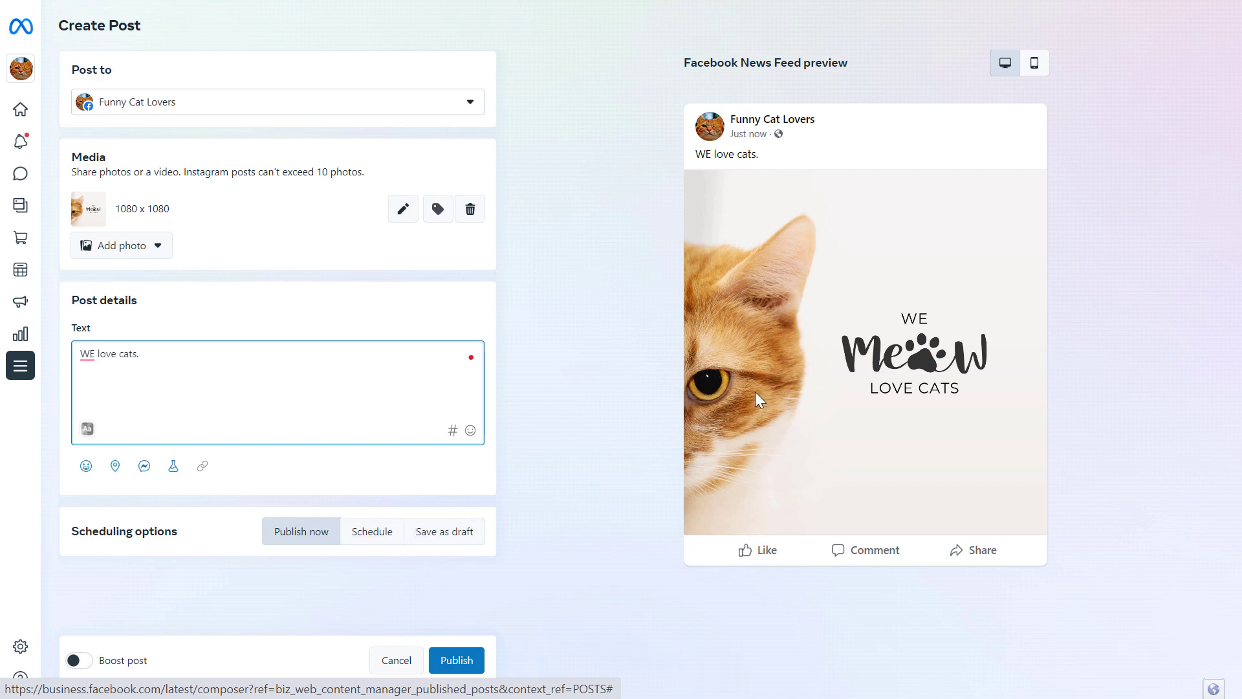
# - Choose Schedule under Scheduling options instead of publishing now
pyautogui.click(371, 531)
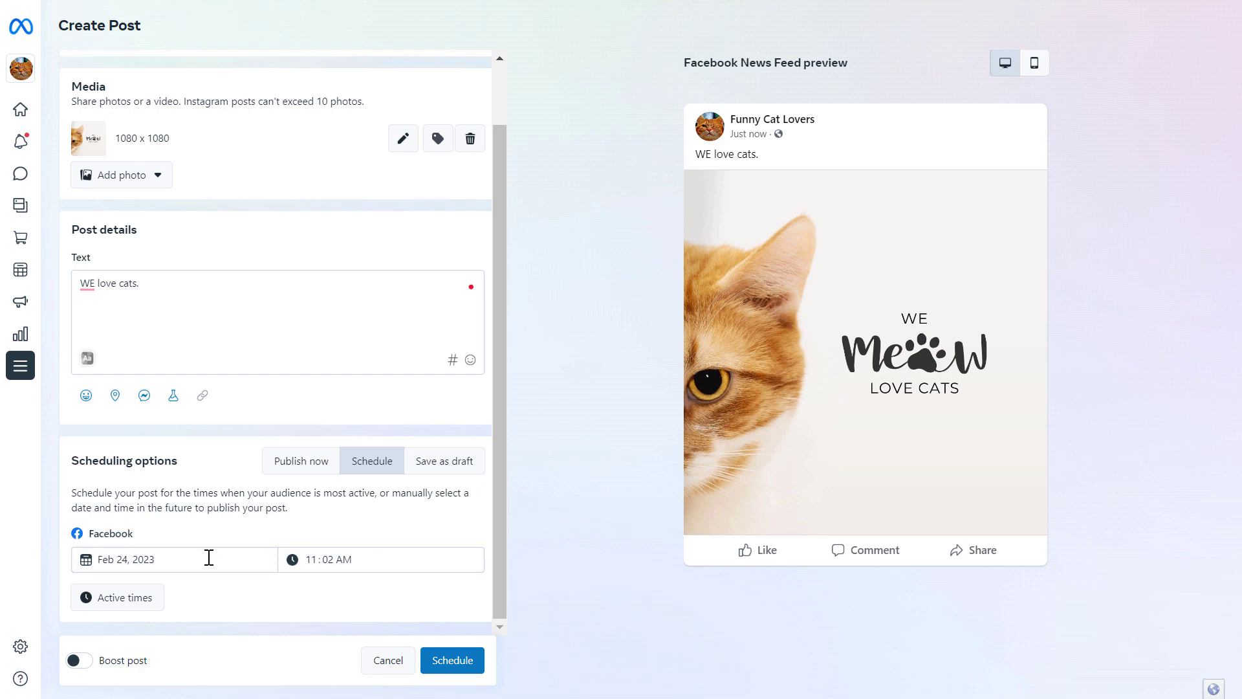
pyautogui.moveTo(389, 634)
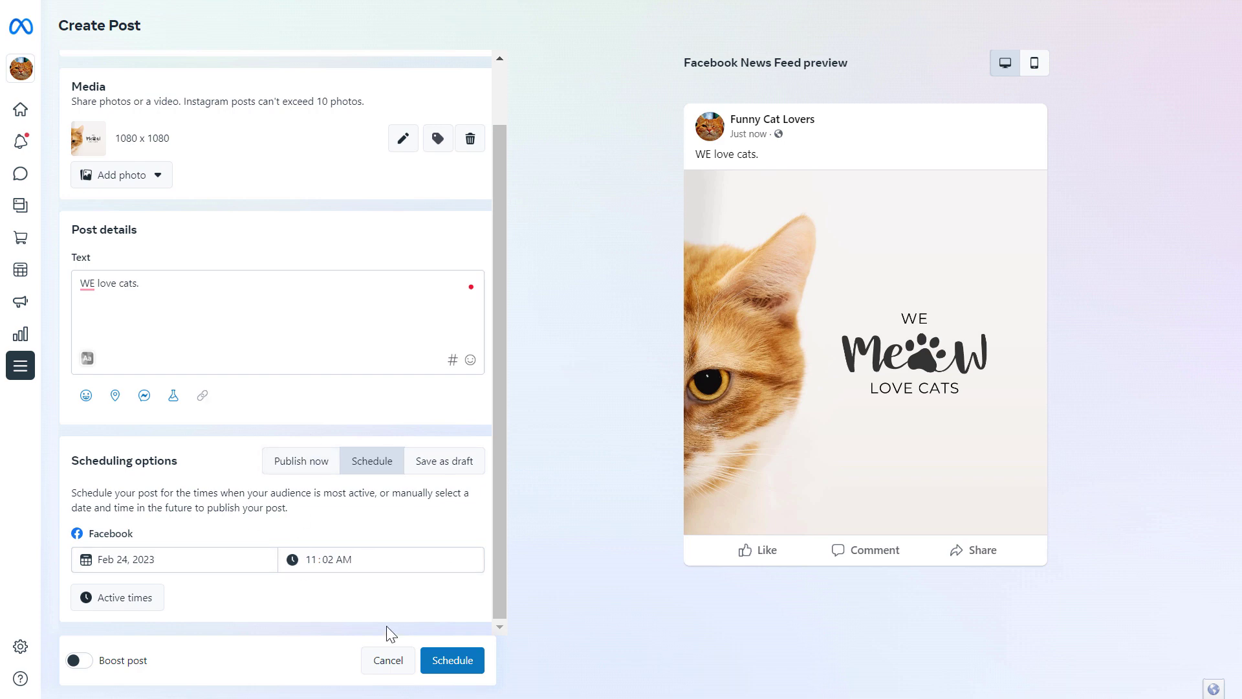
pyautogui.moveTo(435, 471)
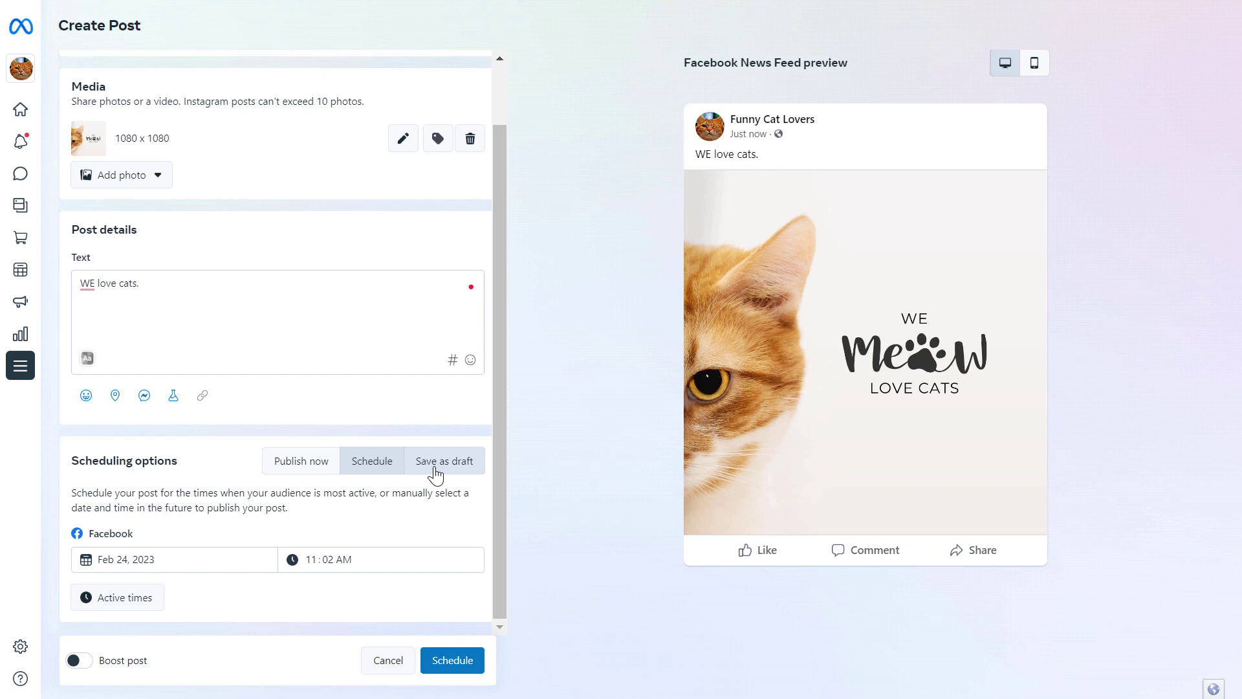
pyautogui.moveTo(449, 489)
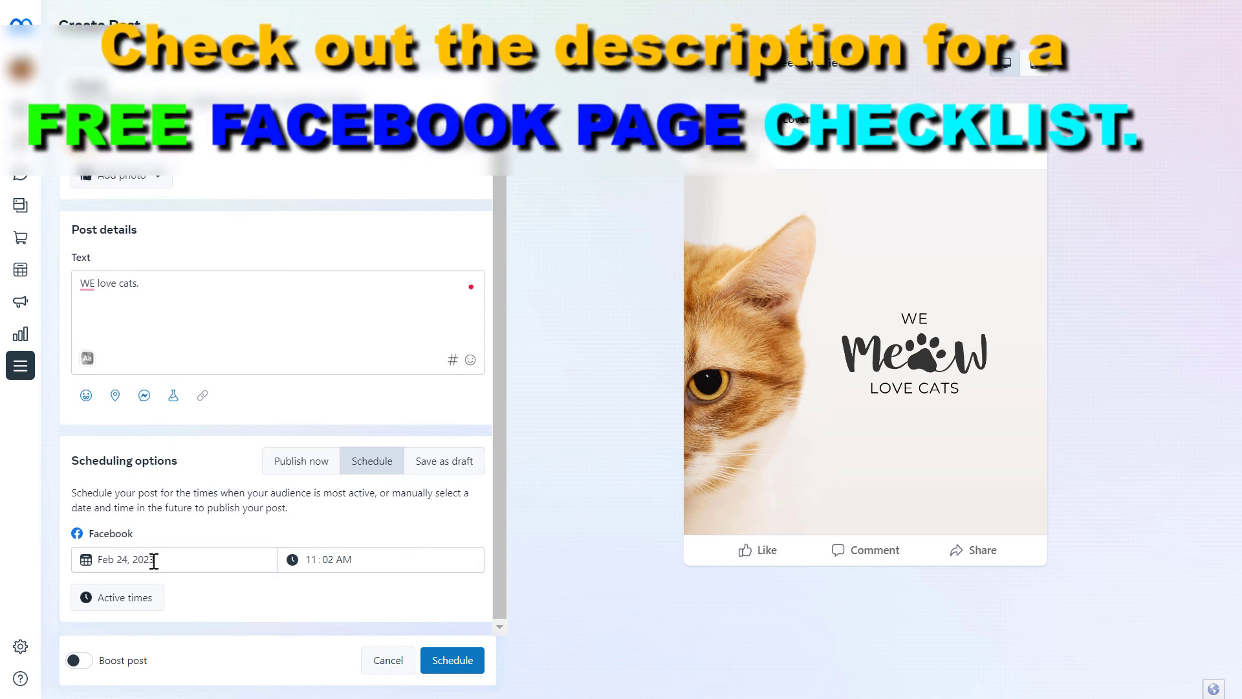
# - Schedule the post for Feb 27, 2023 at 8:02 AM and decline boosting with Maybe later
pyautogui.click(154, 559)
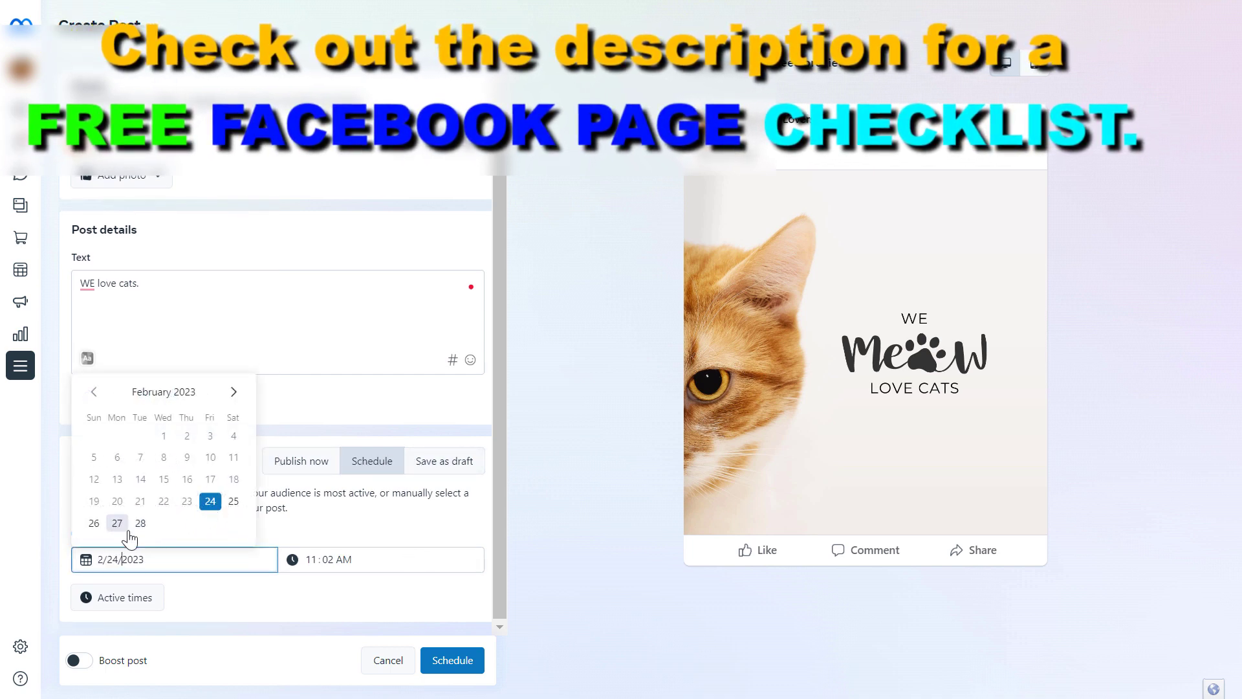
pyautogui.click(116, 522)
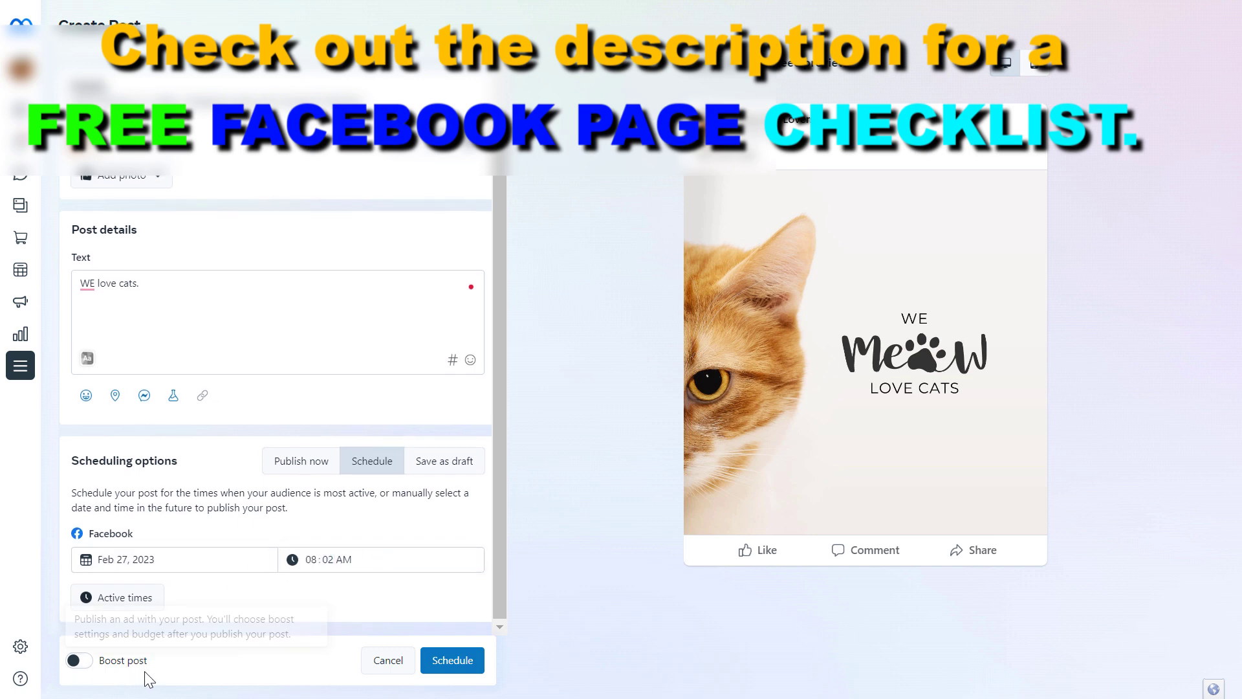
pyautogui.moveTo(83, 666)
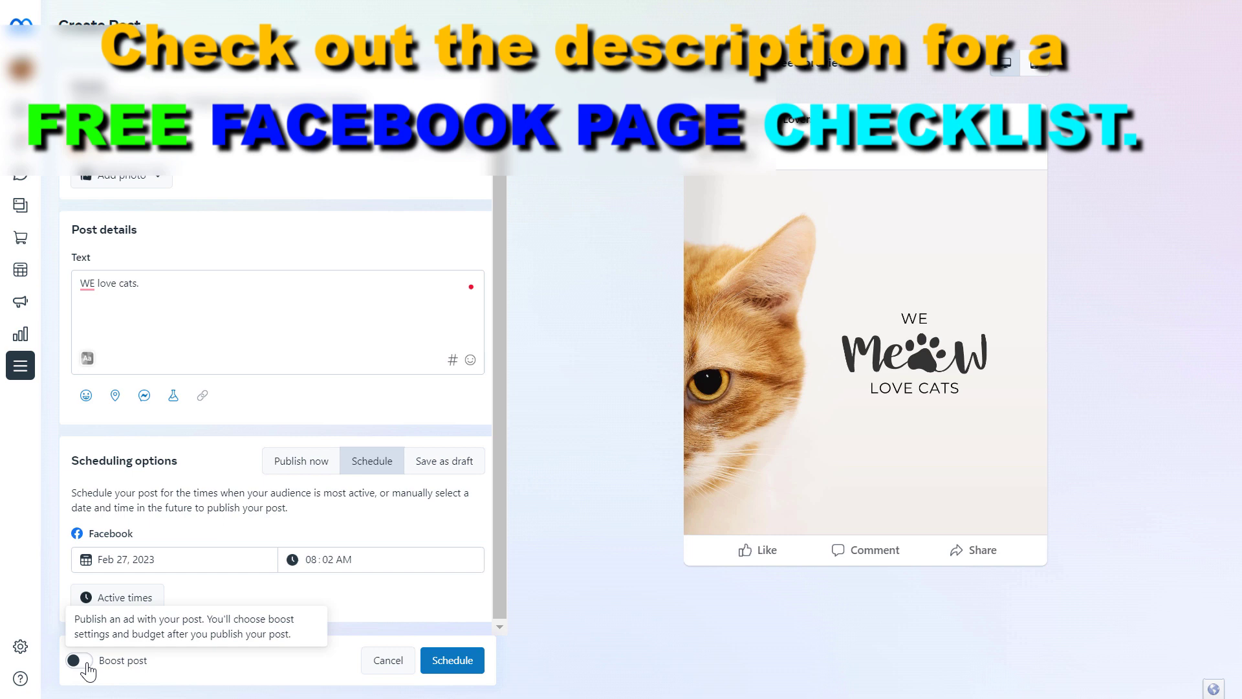
pyautogui.moveTo(15, 647)
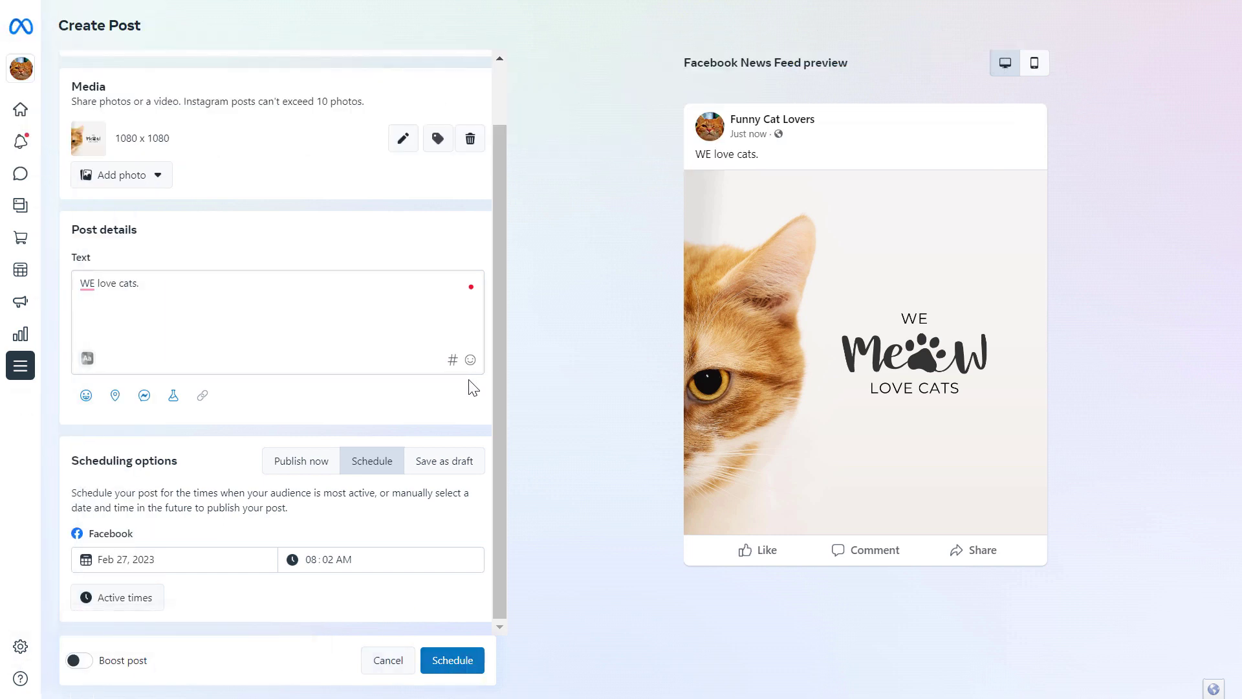
pyautogui.moveTo(453, 660)
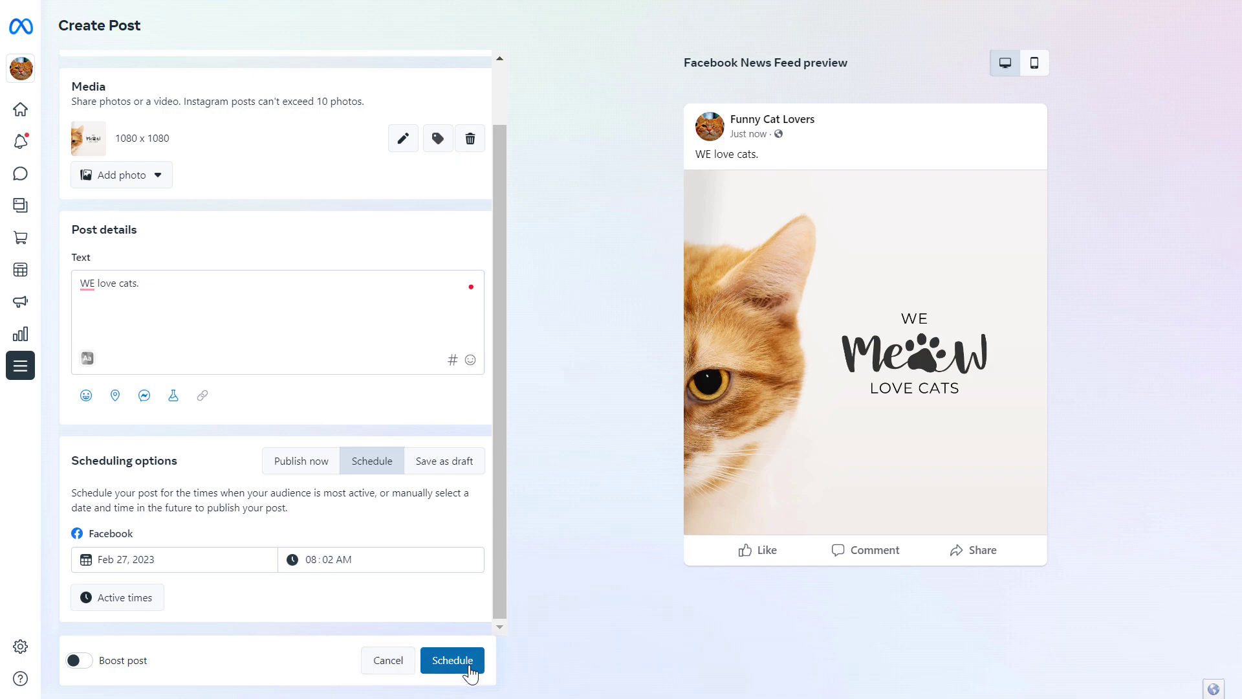
pyautogui.click(452, 660)
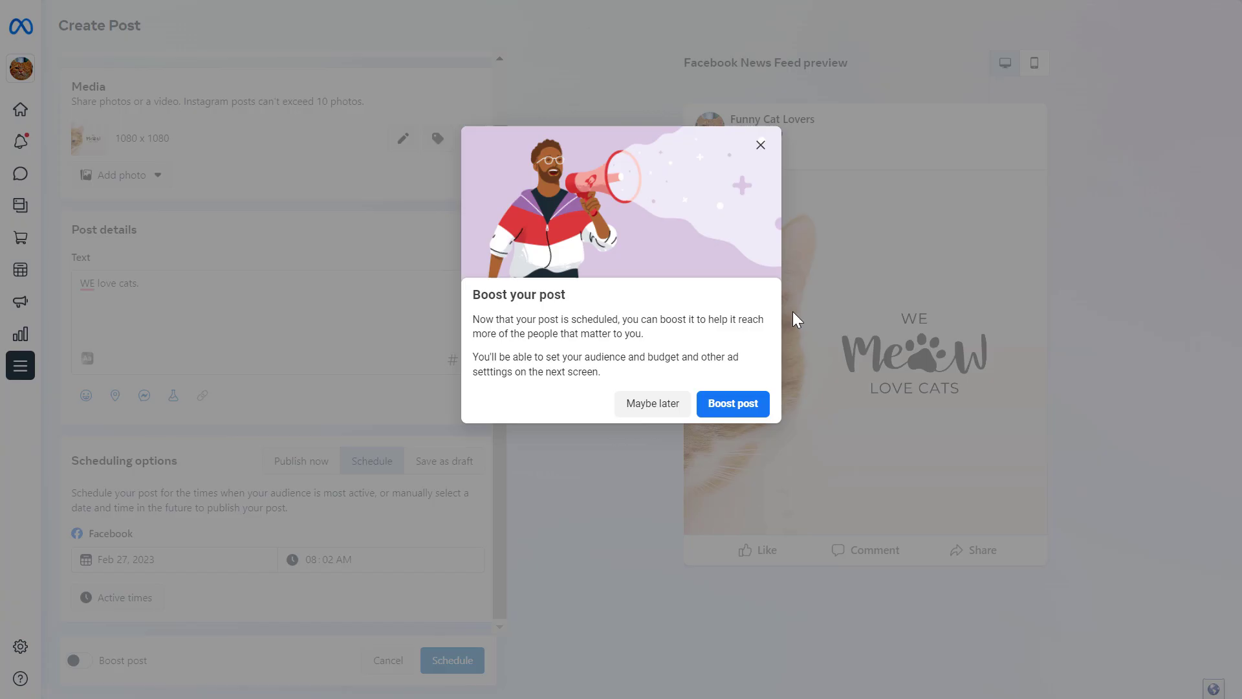
pyautogui.moveTo(602, 369)
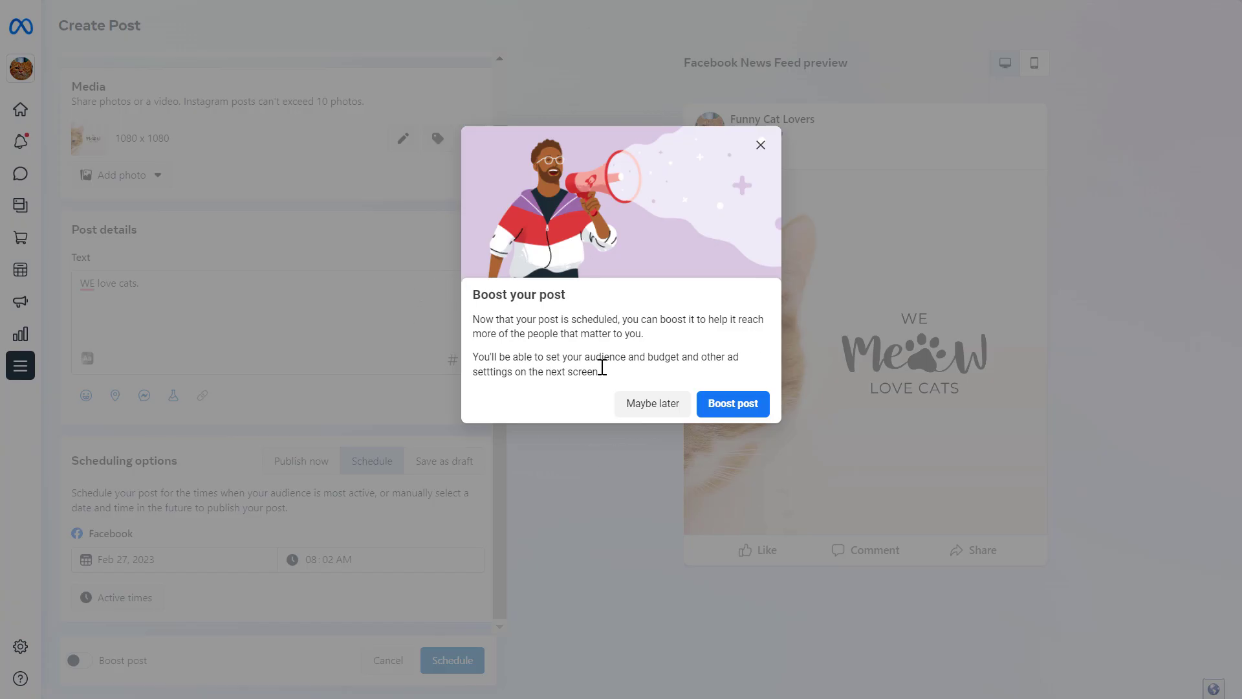
pyautogui.moveTo(652, 404)
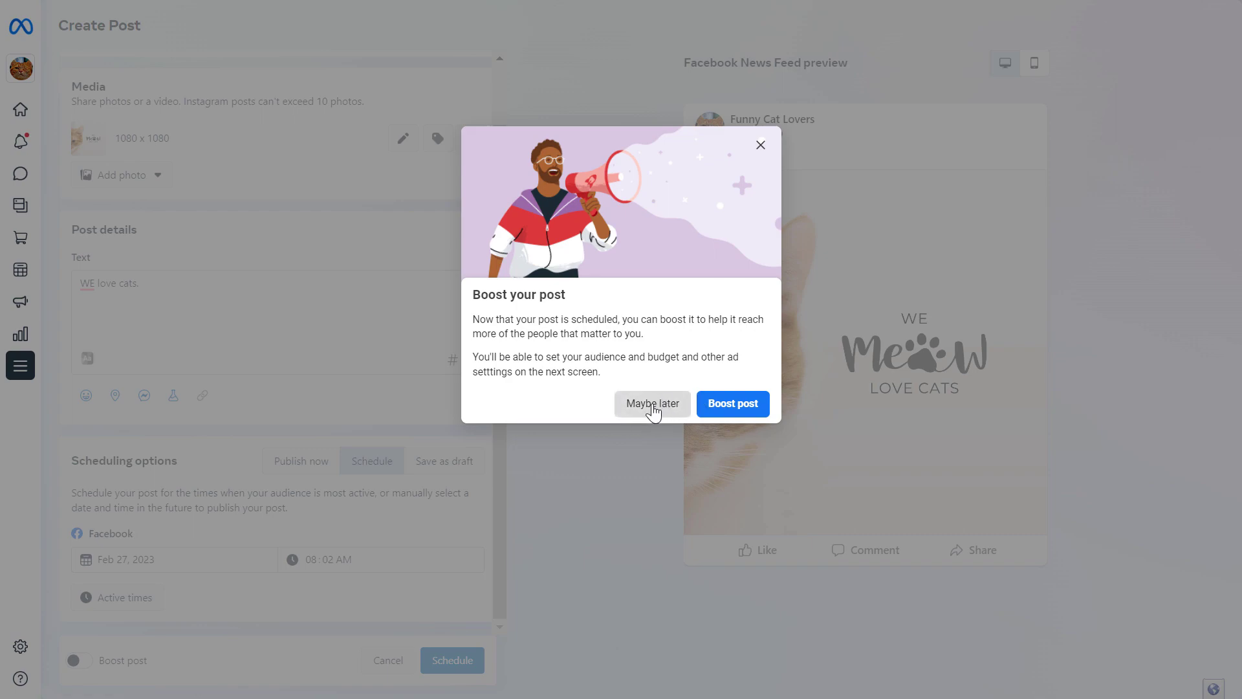
pyautogui.click(651, 403)
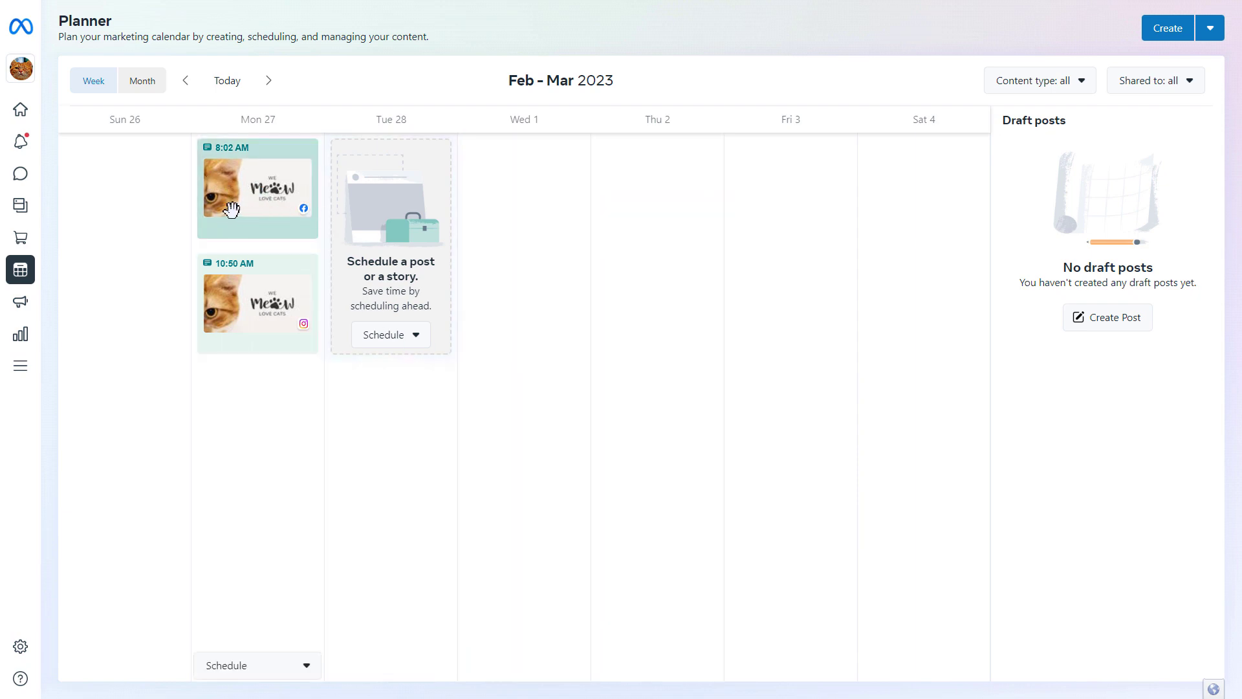
pyautogui.moveTo(497, 195)
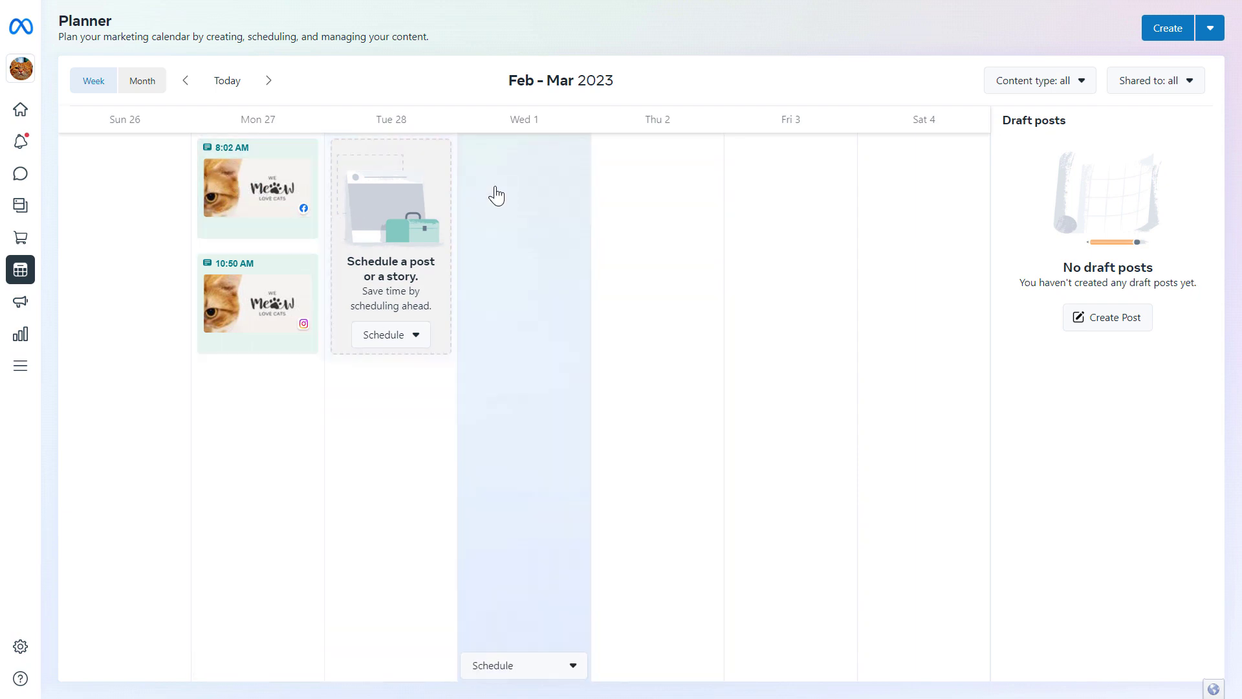
pyautogui.moveTo(167, 205)
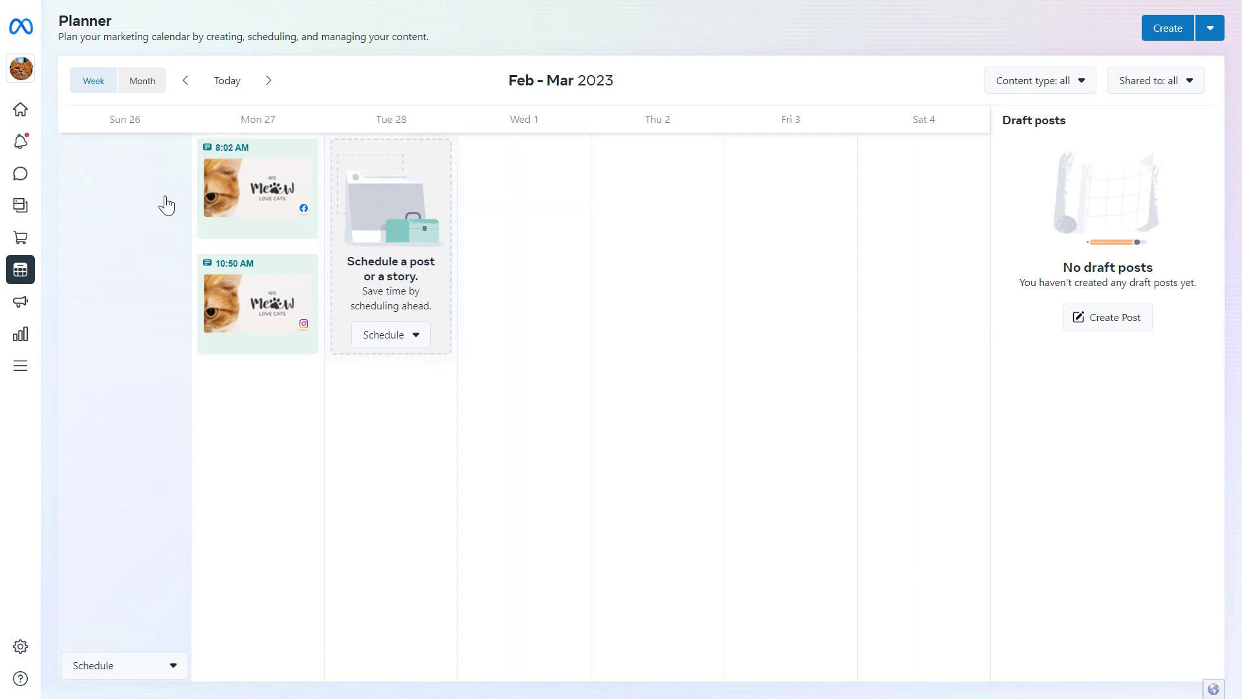